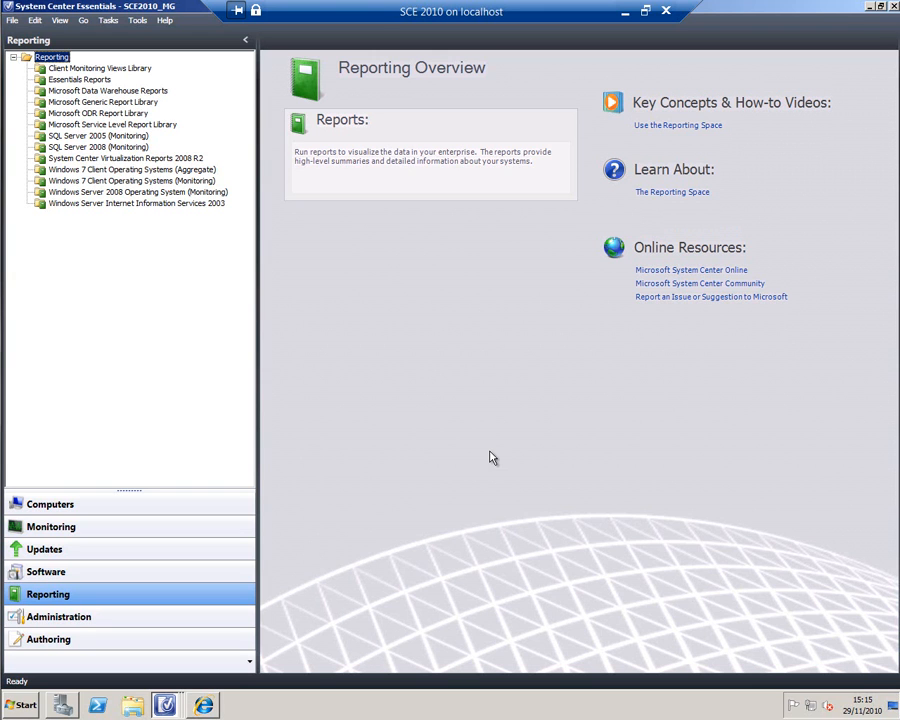
{"action": "mouse_move", "coordinate": [456, 476]}
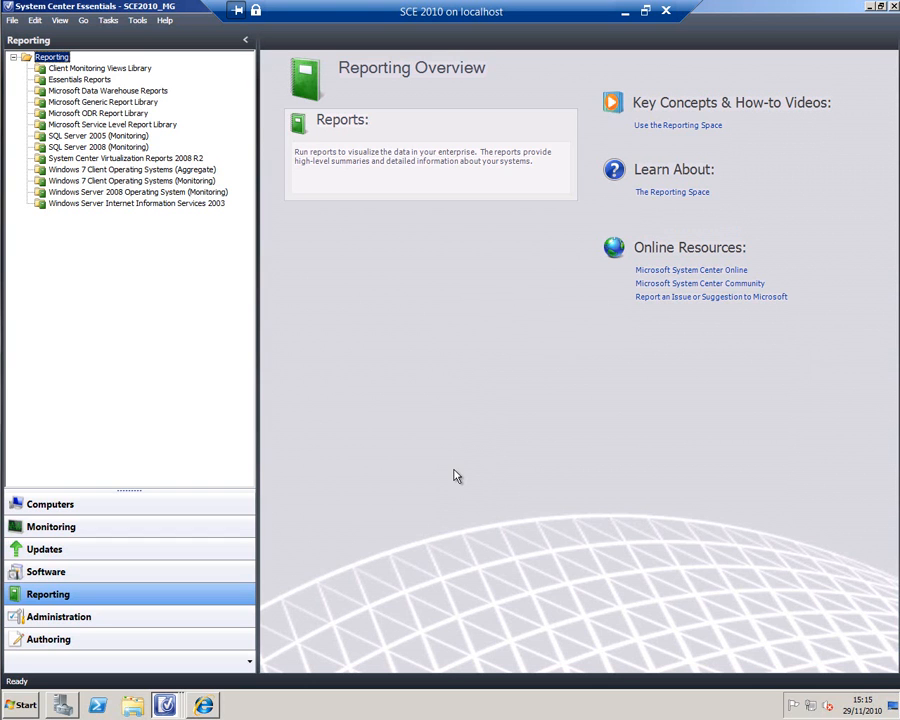
{"action": "mouse_move", "coordinate": [168, 590]}
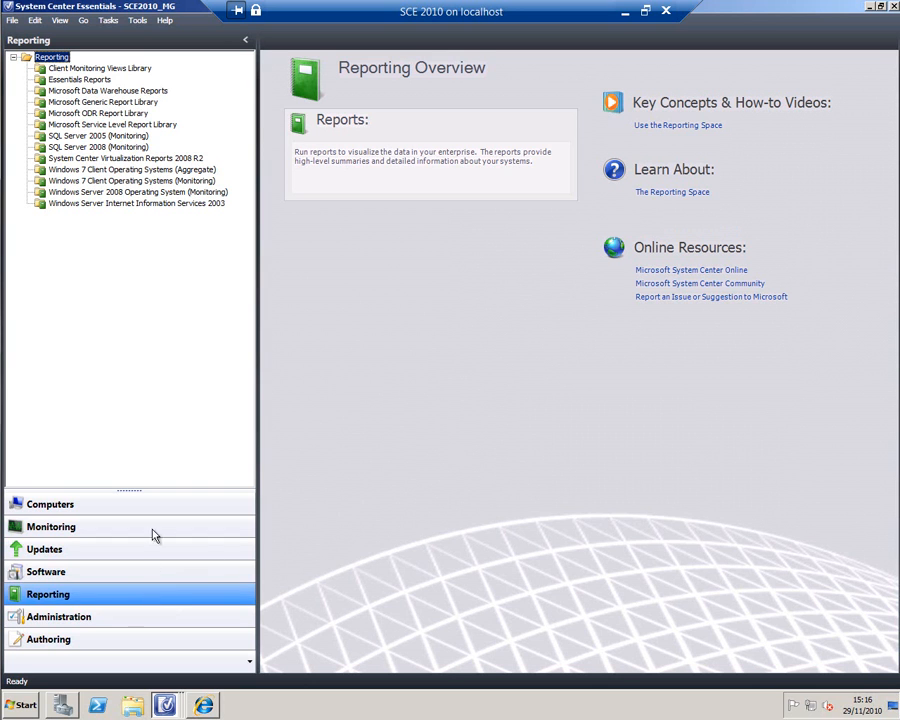
{"action": "mouse_move", "coordinate": [92, 124]}
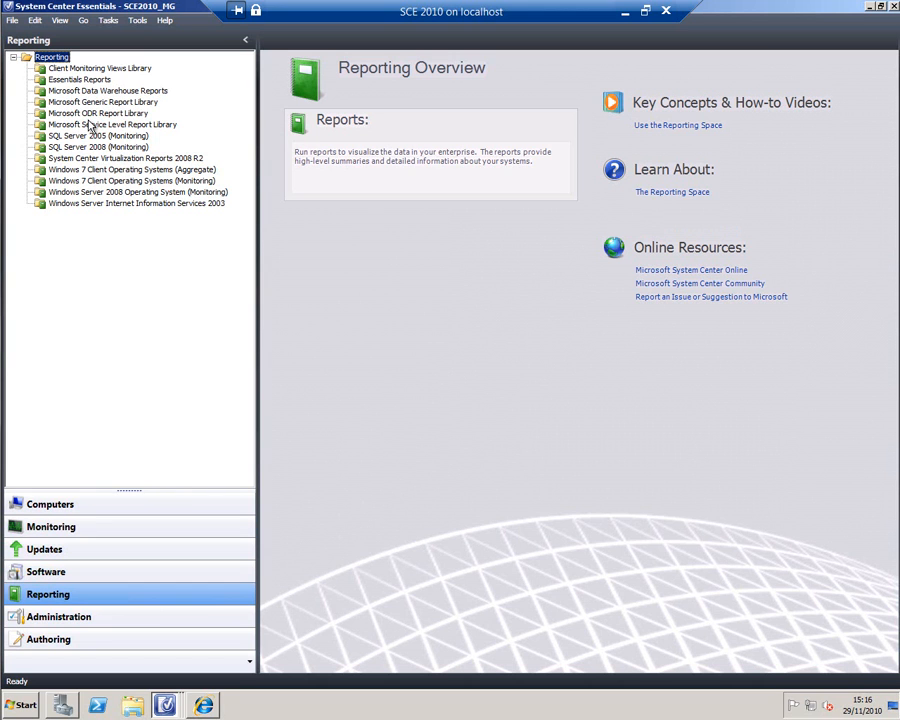
{"action": "mouse_move", "coordinate": [76, 204]}
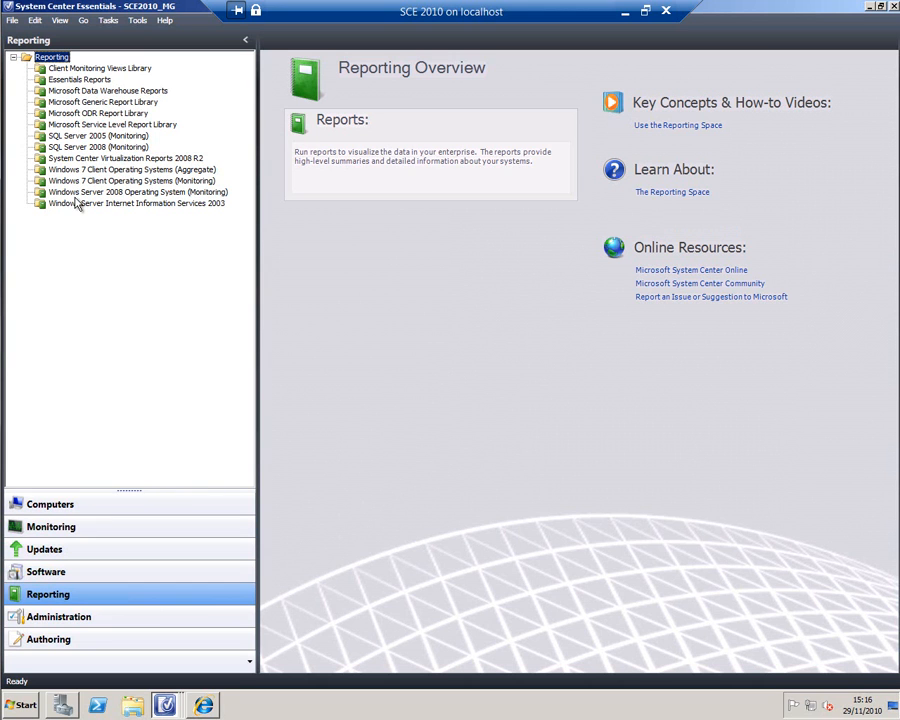
{"action": "mouse_move", "coordinate": [90, 164]}
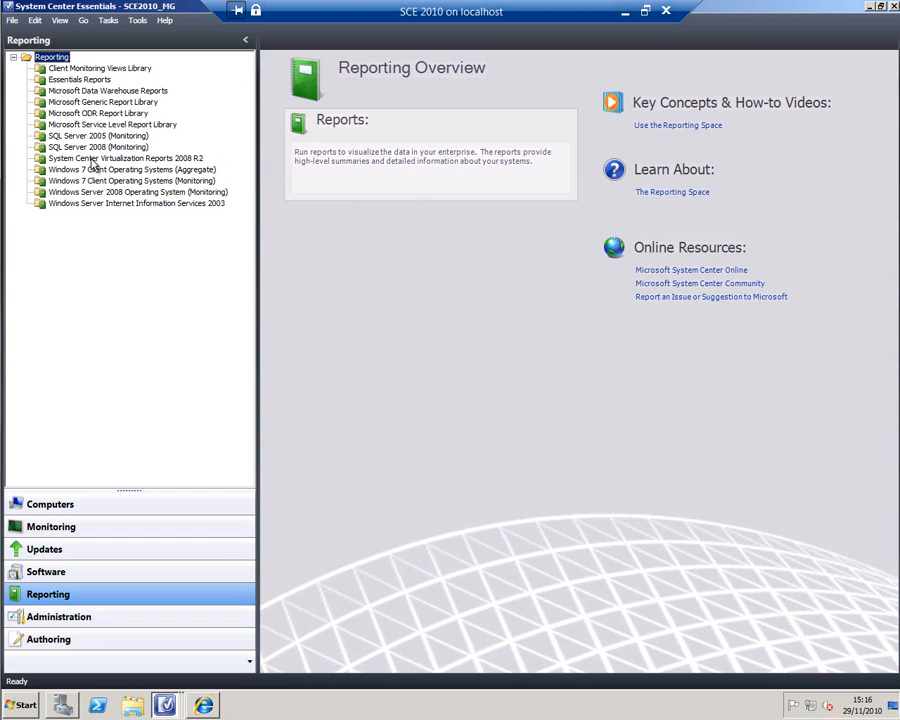
Step: Browse the Virtualization, Service Level and Client Monitoring libraries, then list the Essentials Reports
{"action": "left_click", "coordinate": [124, 158]}
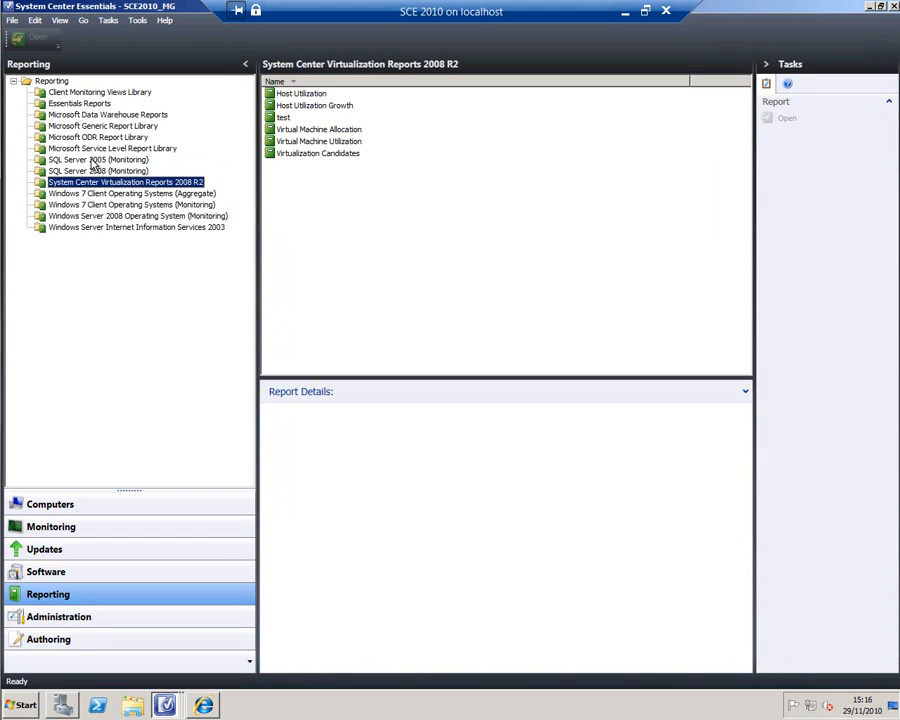
{"action": "left_click", "coordinate": [112, 148]}
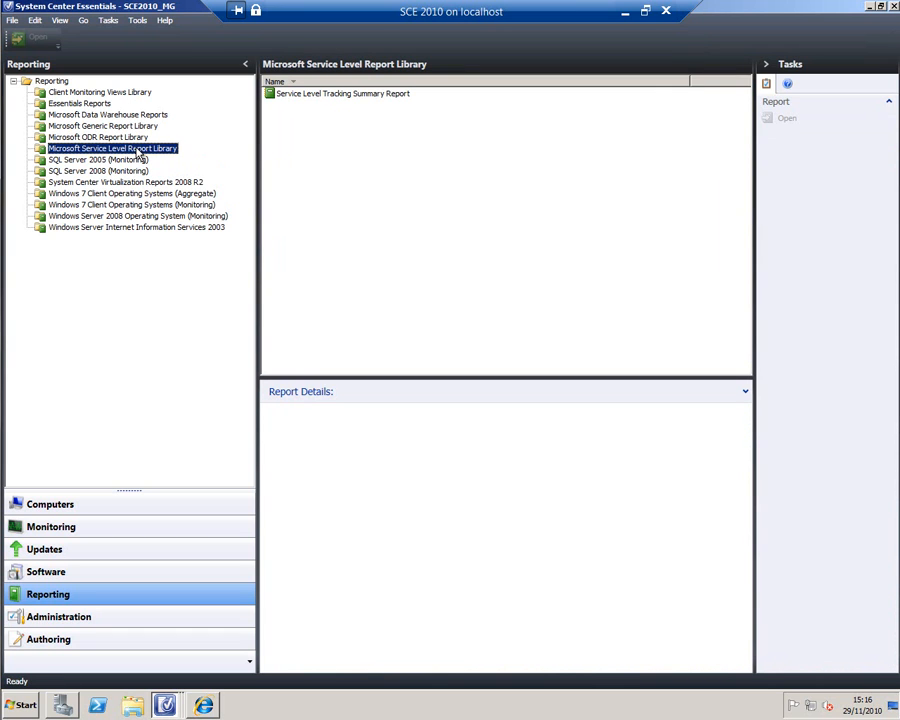
{"action": "left_click", "coordinate": [100, 92]}
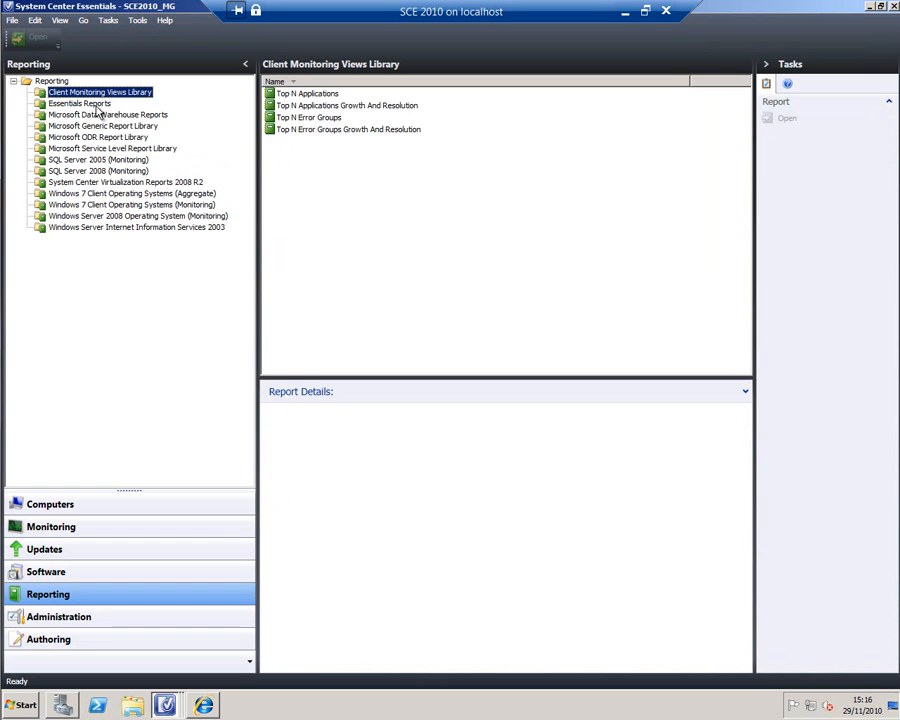
{"action": "left_click", "coordinate": [80, 104]}
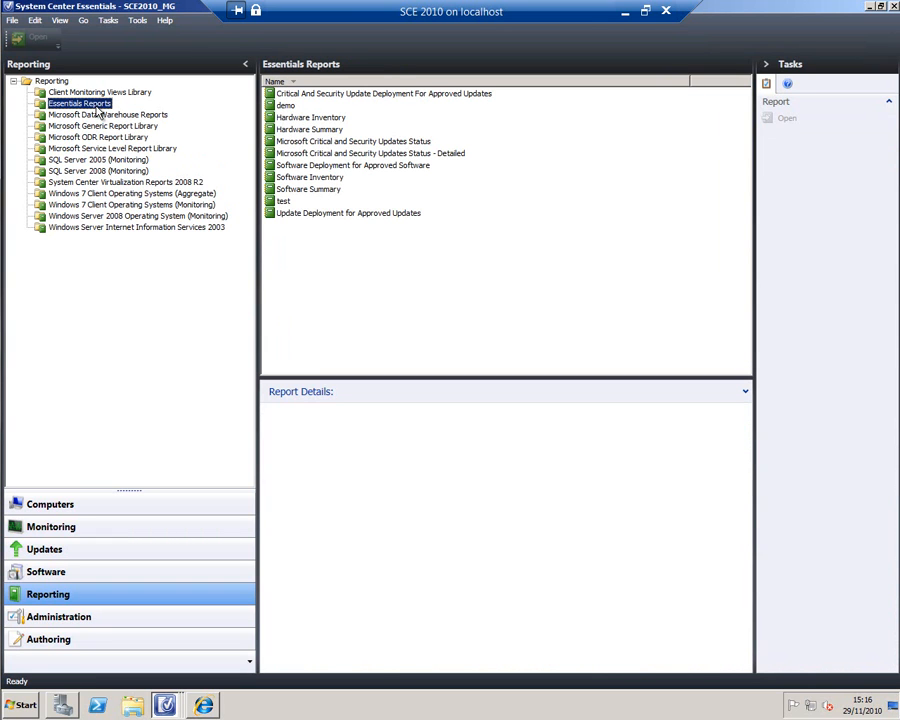
{"action": "mouse_move", "coordinate": [96, 124]}
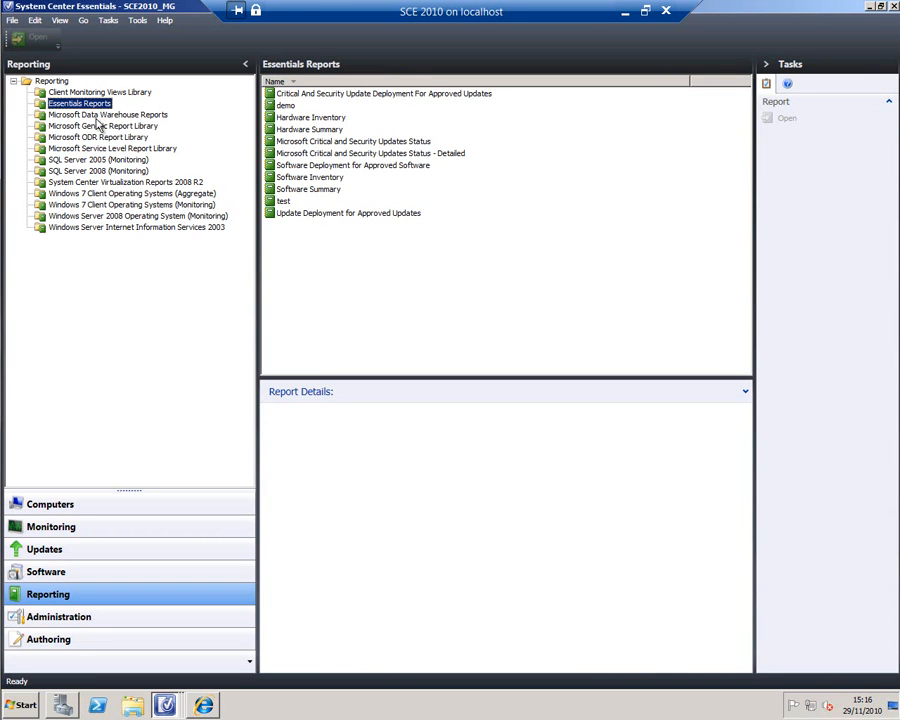
{"action": "mouse_move", "coordinate": [256, 192]}
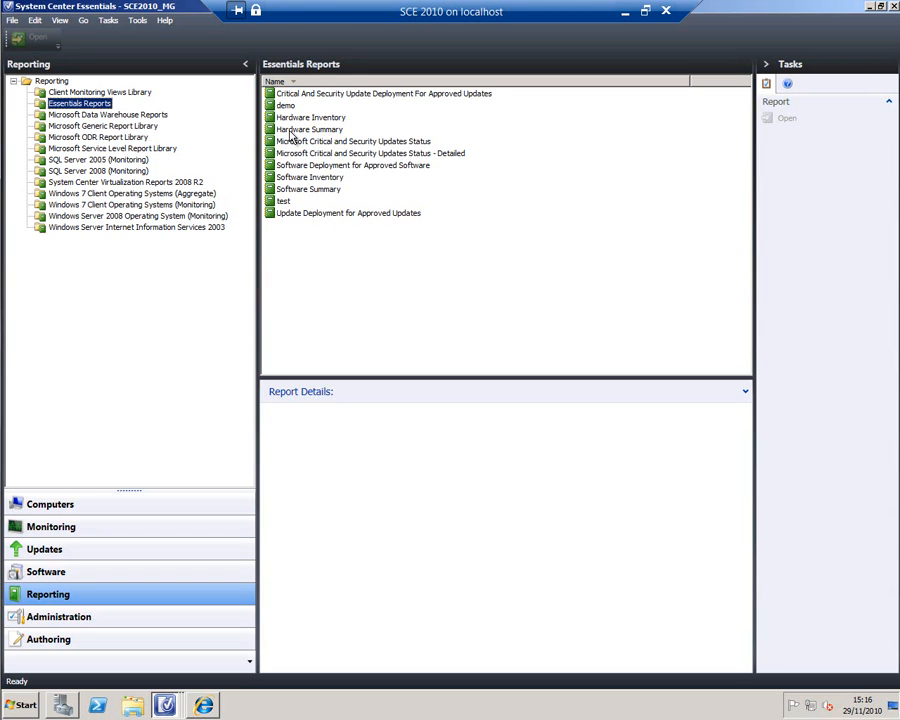
Step: Open Hardware Summary and choose All Computers as its computer group
{"action": "double_click", "coordinate": [308, 128]}
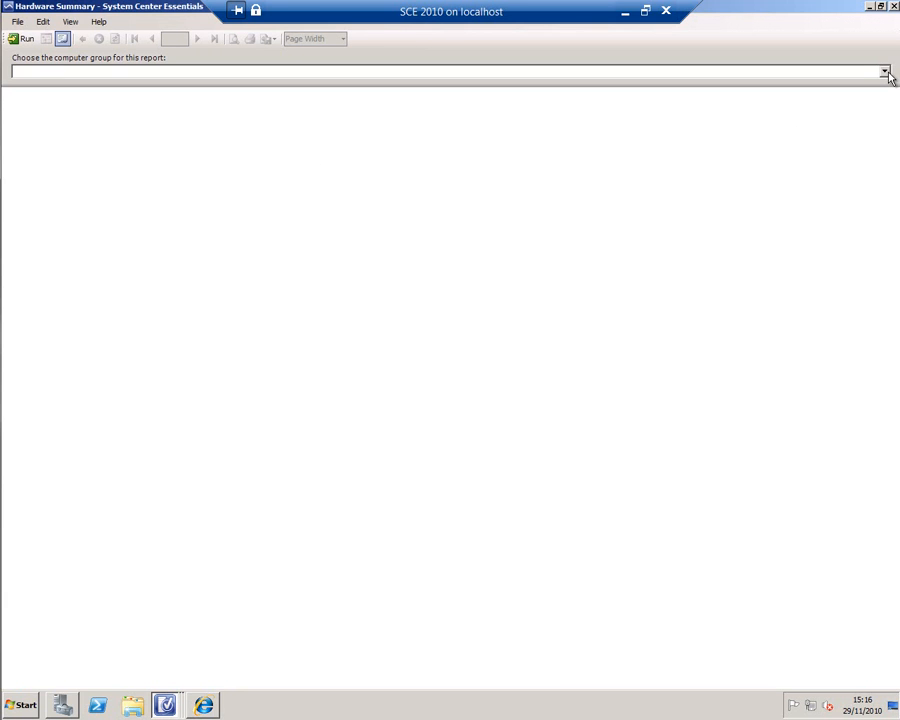
{"action": "left_click", "coordinate": [884, 72]}
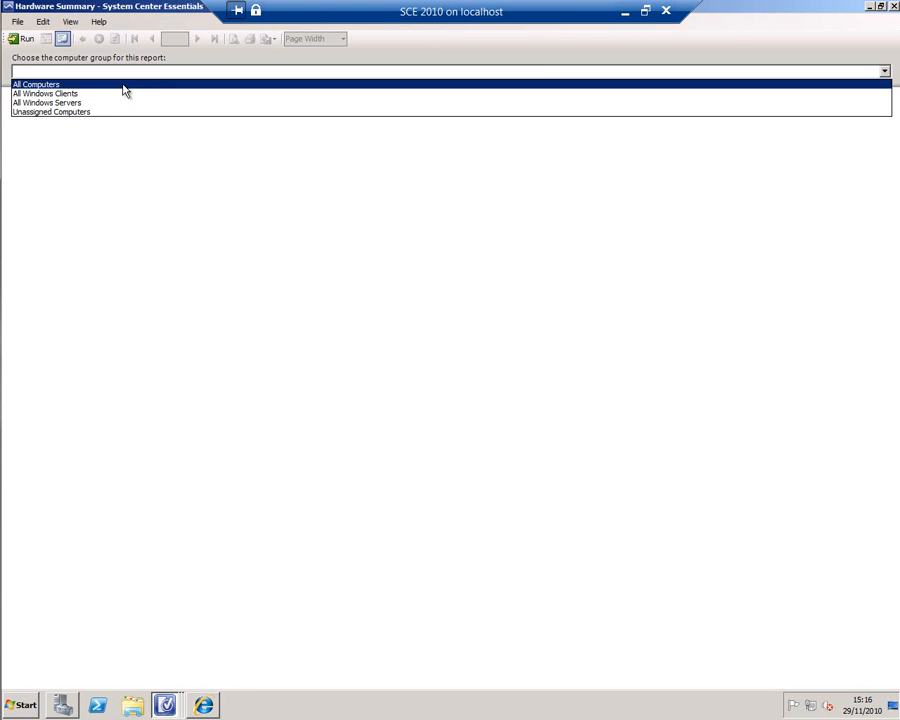
{"action": "left_click", "coordinate": [36, 84]}
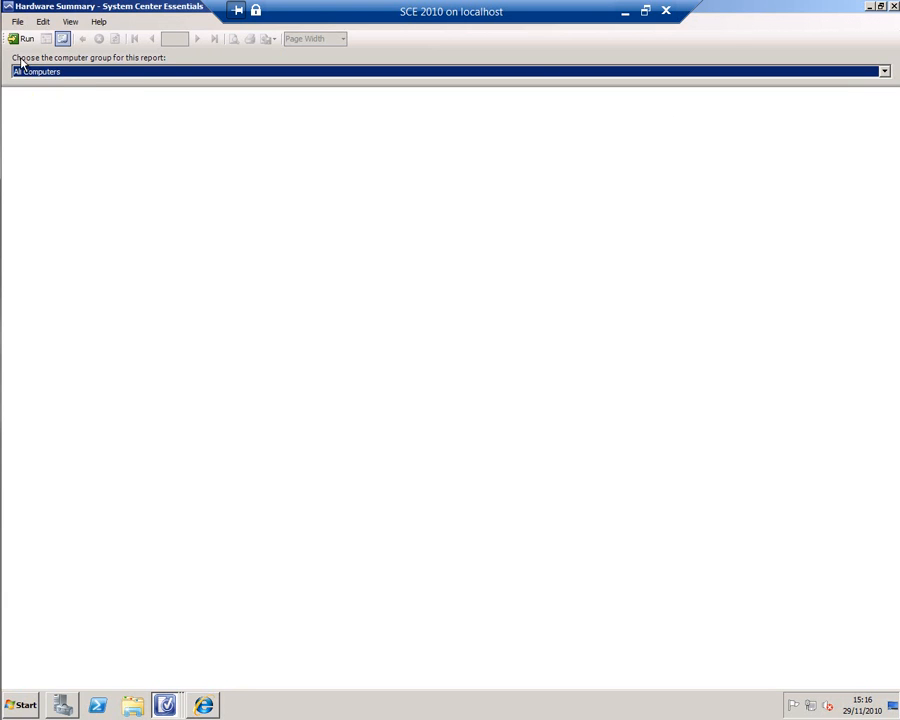
Step: Run the Hardware Summary report, scroll through its results and view the export formats
{"action": "left_click", "coordinate": [22, 38]}
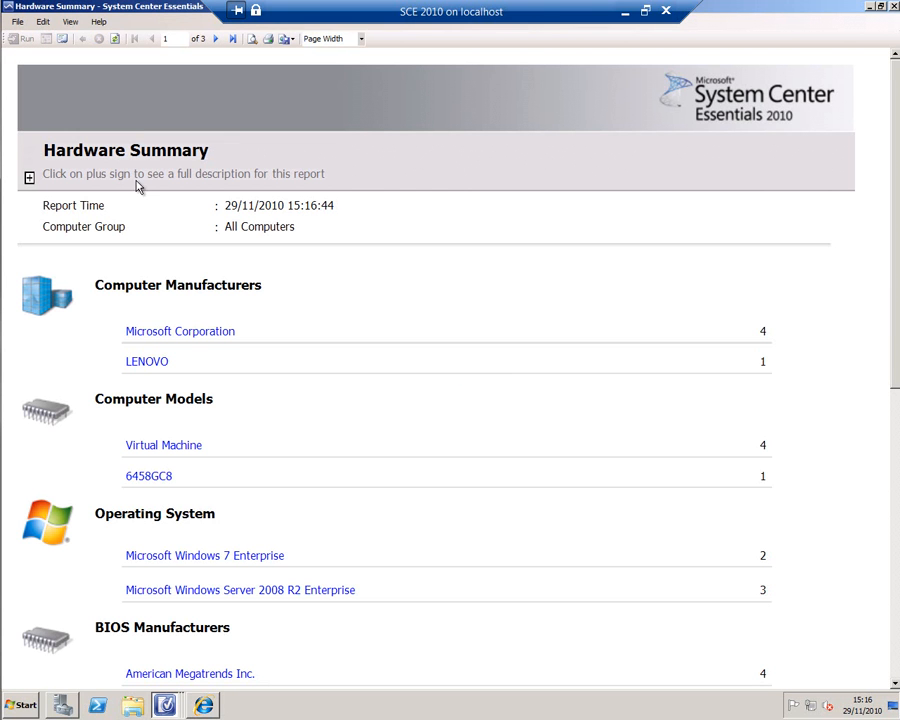
{"action": "mouse_move", "coordinate": [170, 332]}
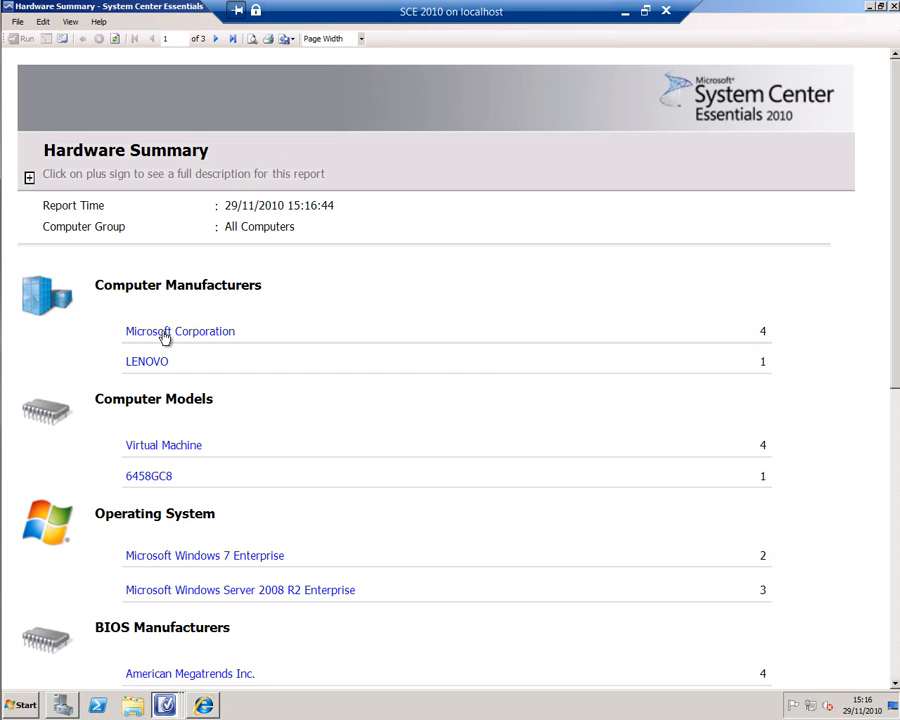
{"action": "mouse_move", "coordinate": [164, 456]}
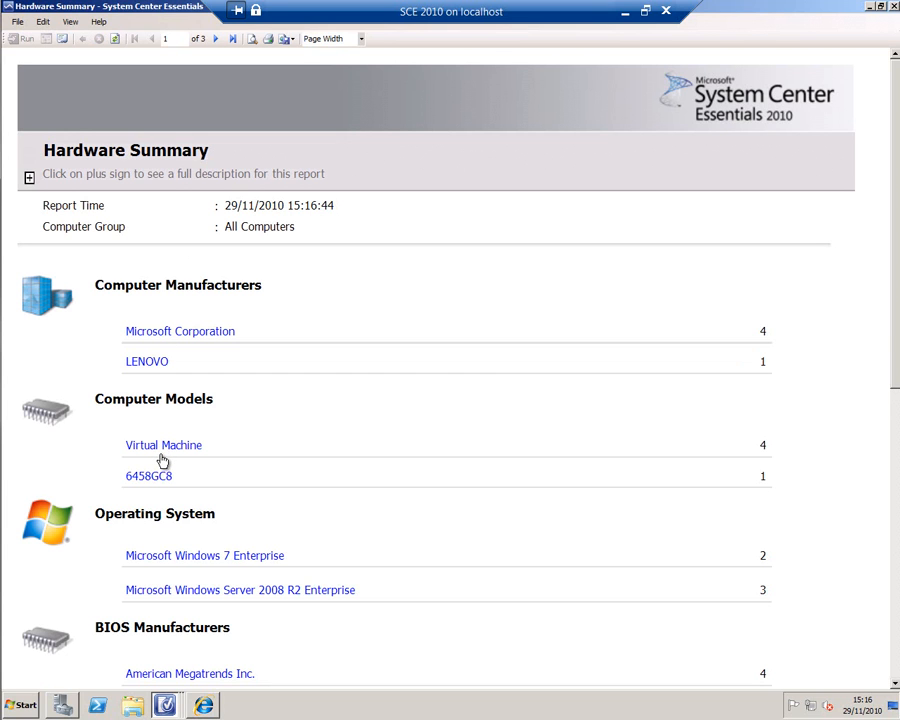
{"action": "mouse_move", "coordinate": [890, 330]}
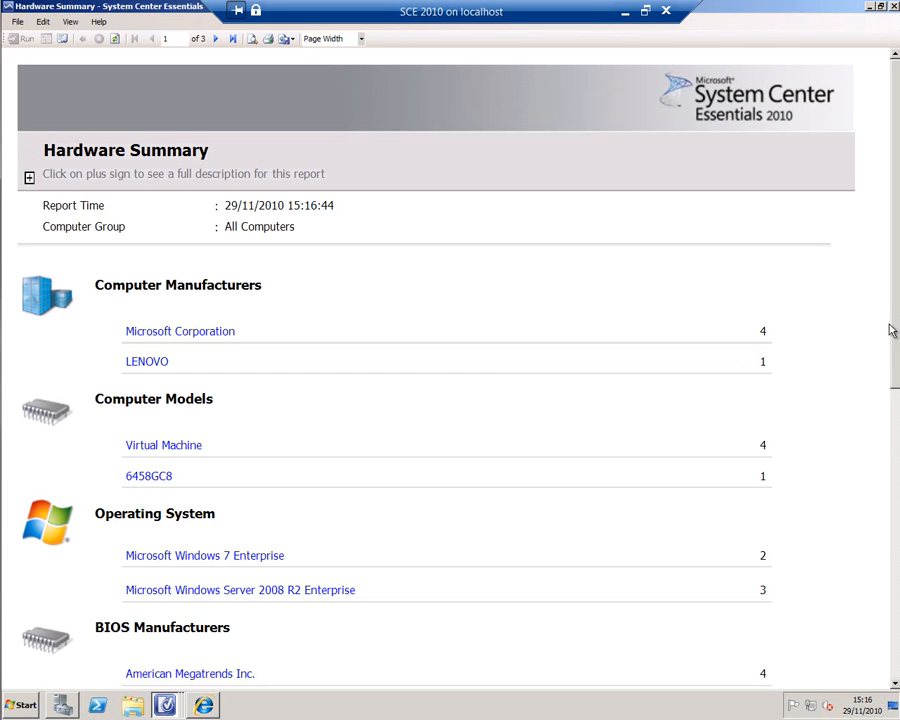
{"action": "scroll", "scroll_direction": "down", "scroll_amount": 3}
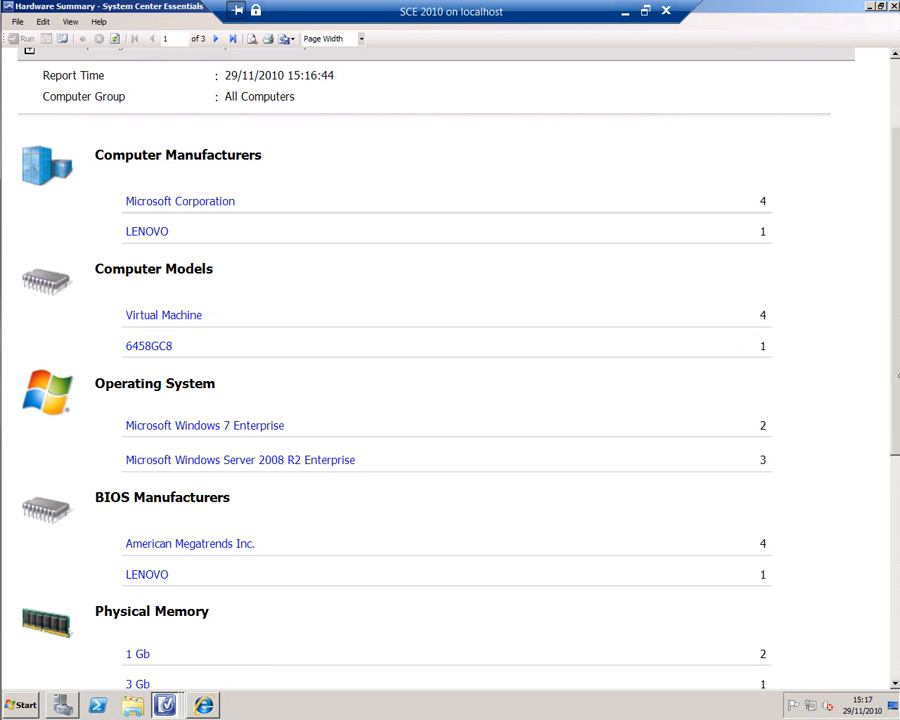
{"action": "scroll", "scroll_direction": "down", "scroll_amount": 3}
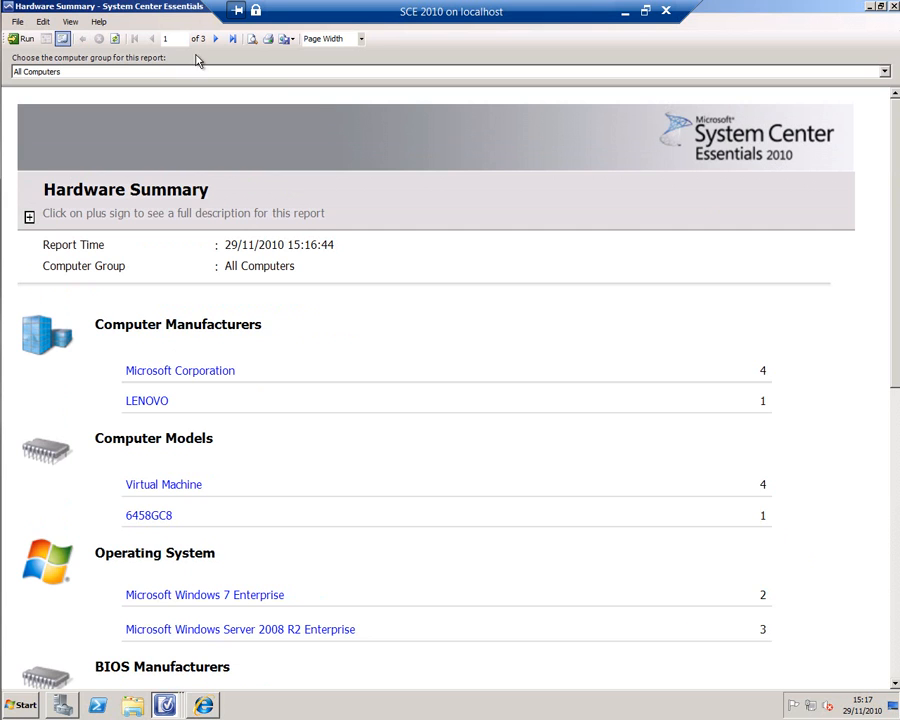
{"action": "left_click", "coordinate": [286, 38]}
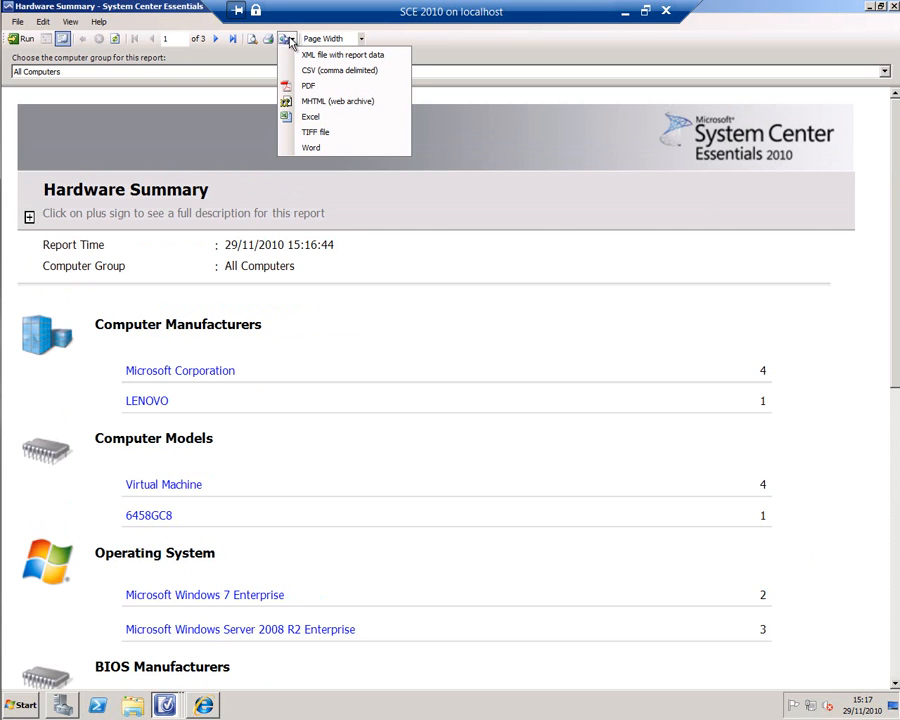
{"action": "mouse_move", "coordinate": [298, 50]}
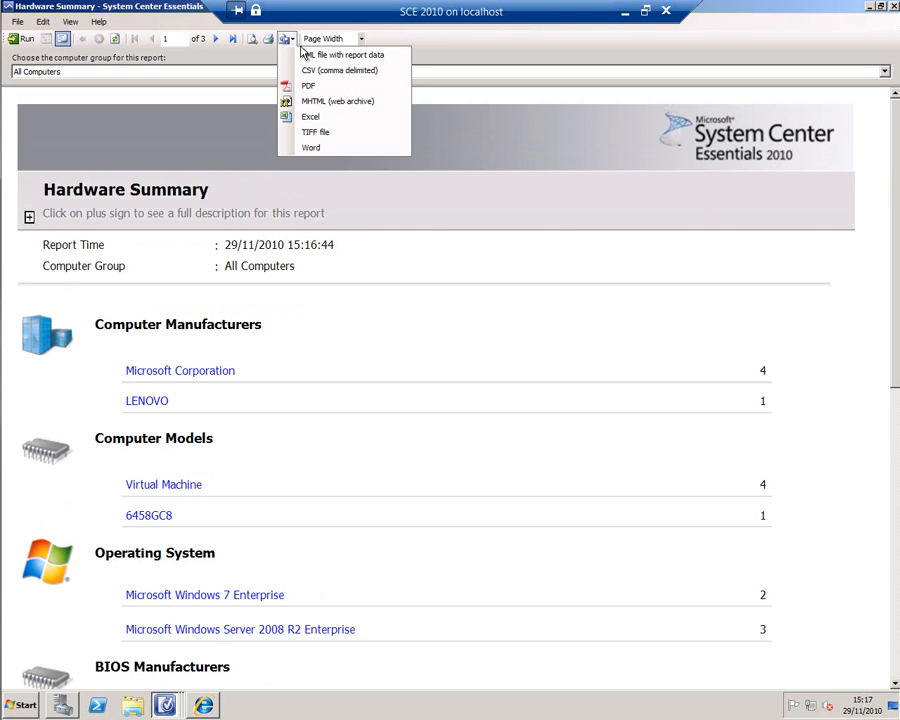
{"action": "mouse_move", "coordinate": [638, 96]}
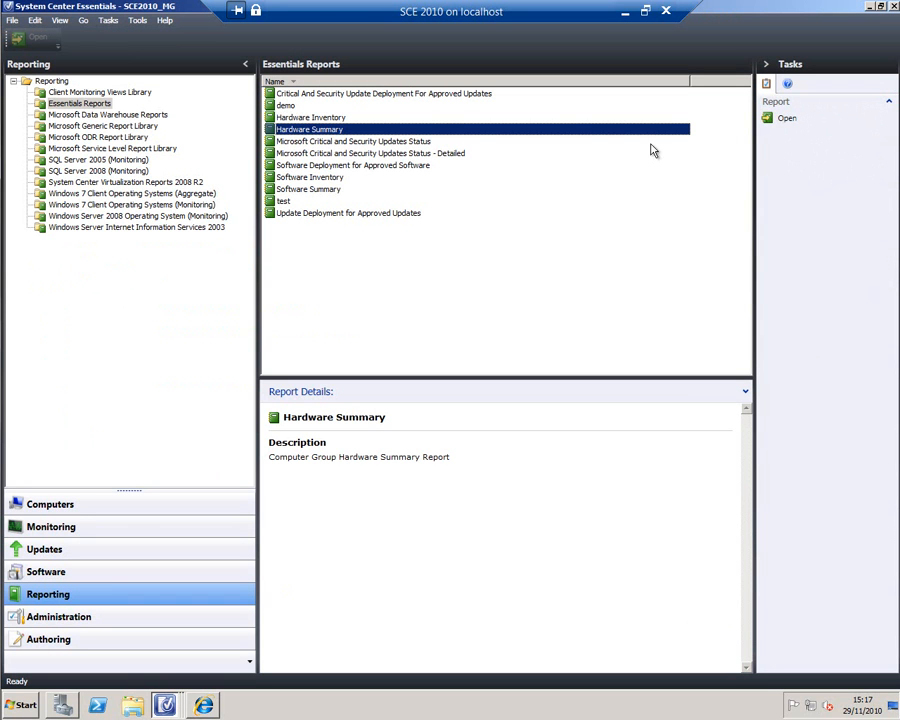
{"action": "mouse_move", "coordinate": [140, 140]}
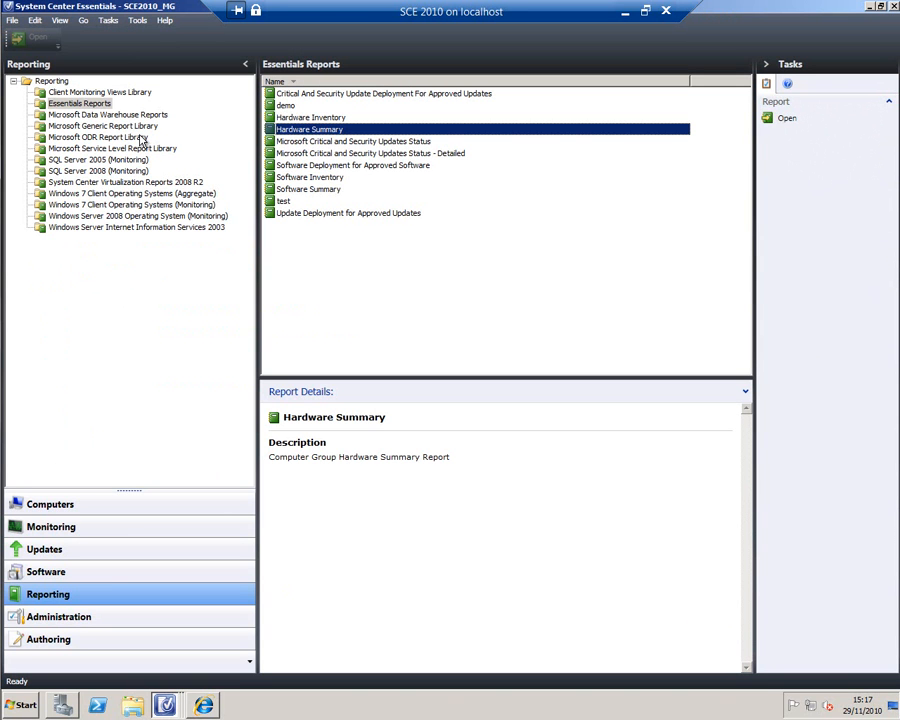
{"action": "mouse_move", "coordinate": [114, 184]}
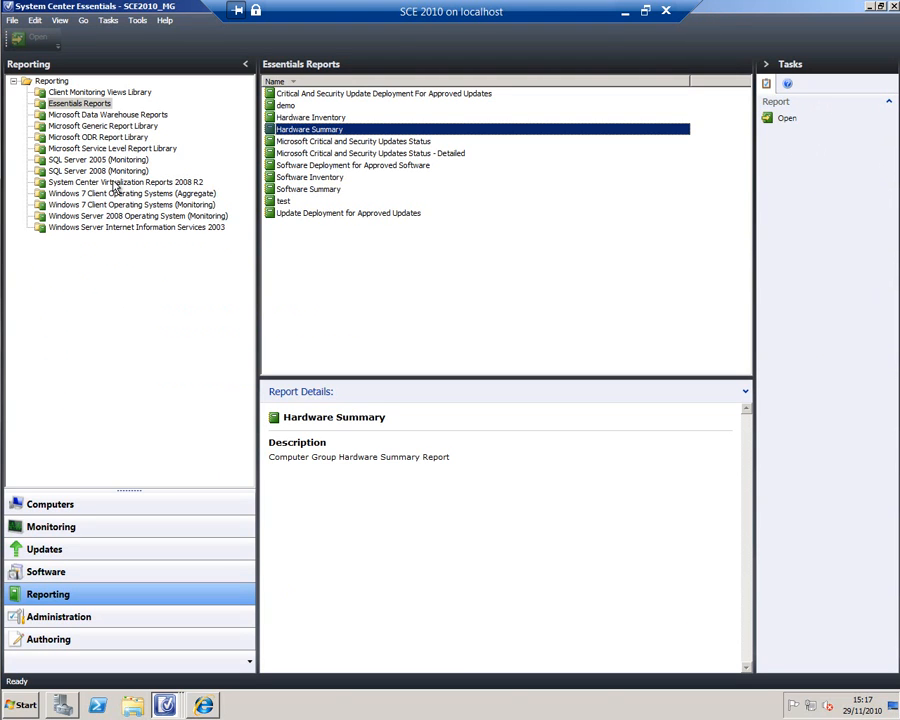
Step: Show the Virtualization Reports 2008 R2 list and pick the Host Utilization report
{"action": "left_click", "coordinate": [124, 182]}
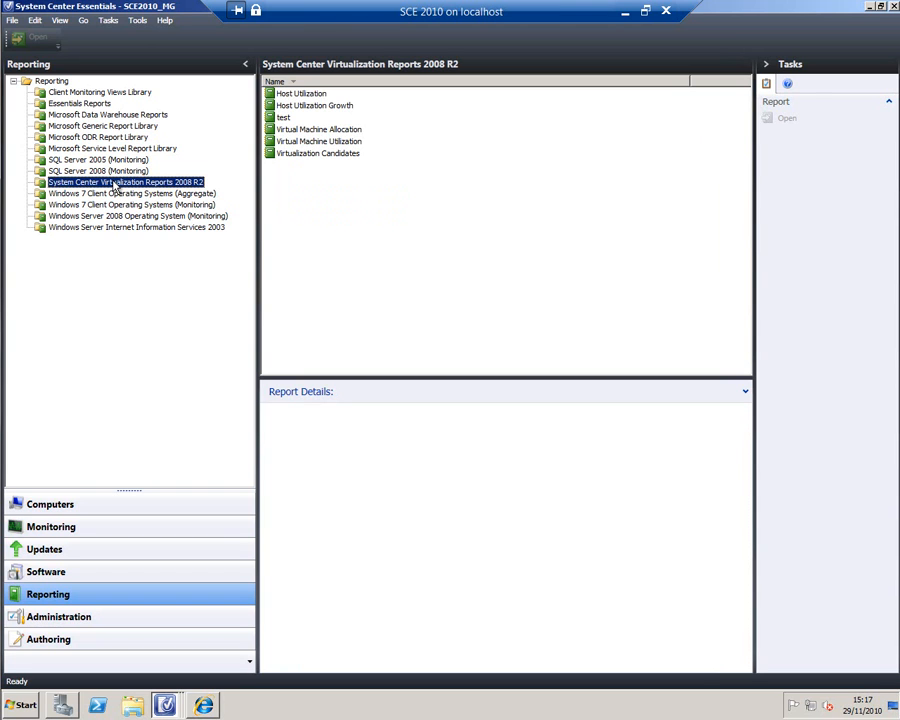
{"action": "mouse_move", "coordinate": [286, 172]}
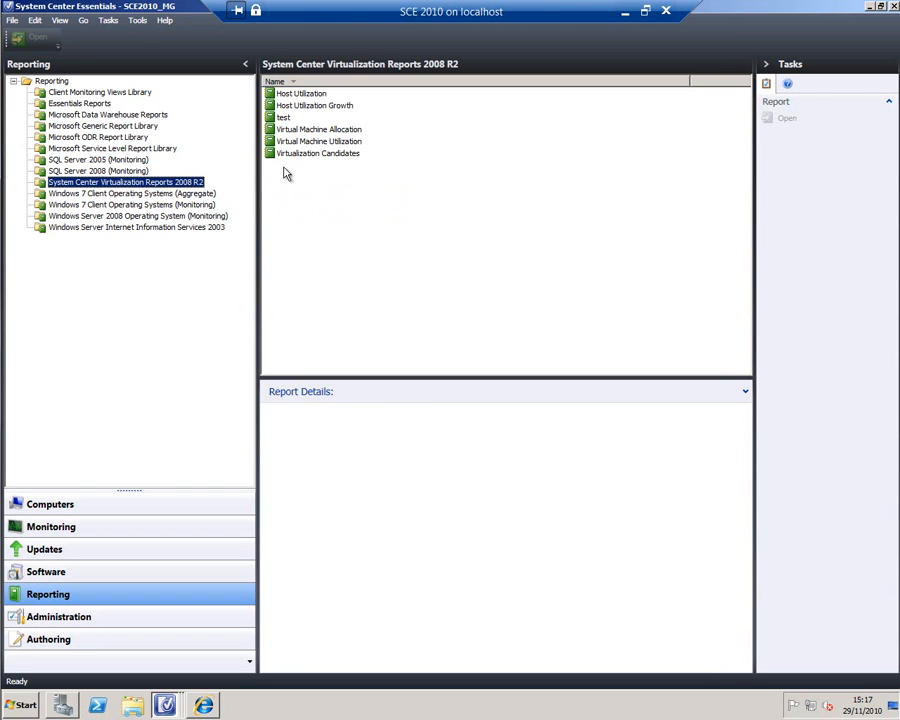
{"action": "left_click", "coordinate": [300, 94]}
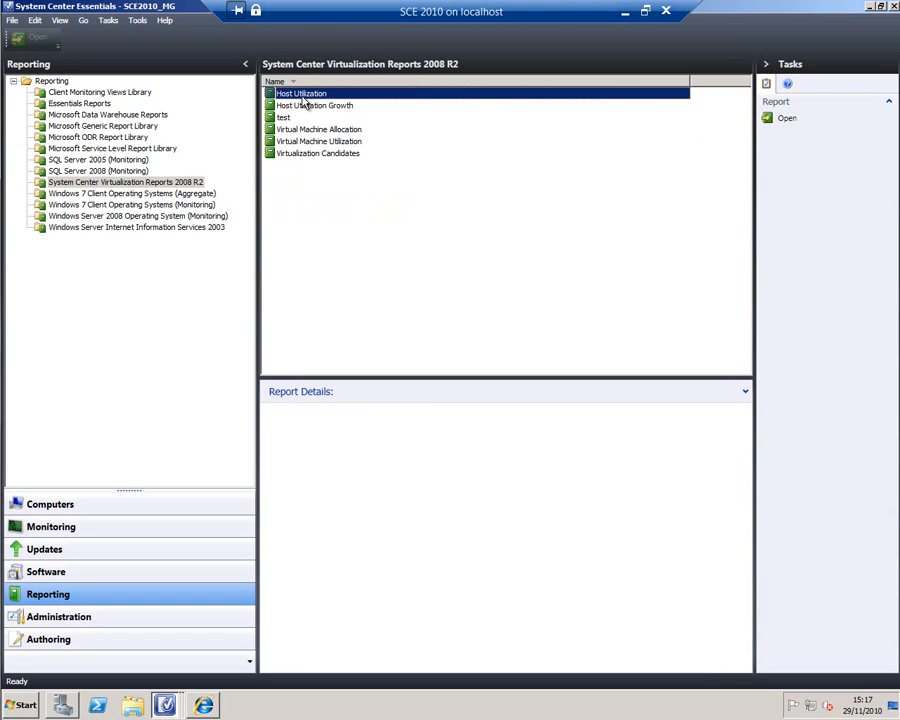
Step: Run Host Utilization for hotblack.contoso.com and scroll to its CPU and memory usage charts
{"action": "double_click", "coordinate": [300, 94]}
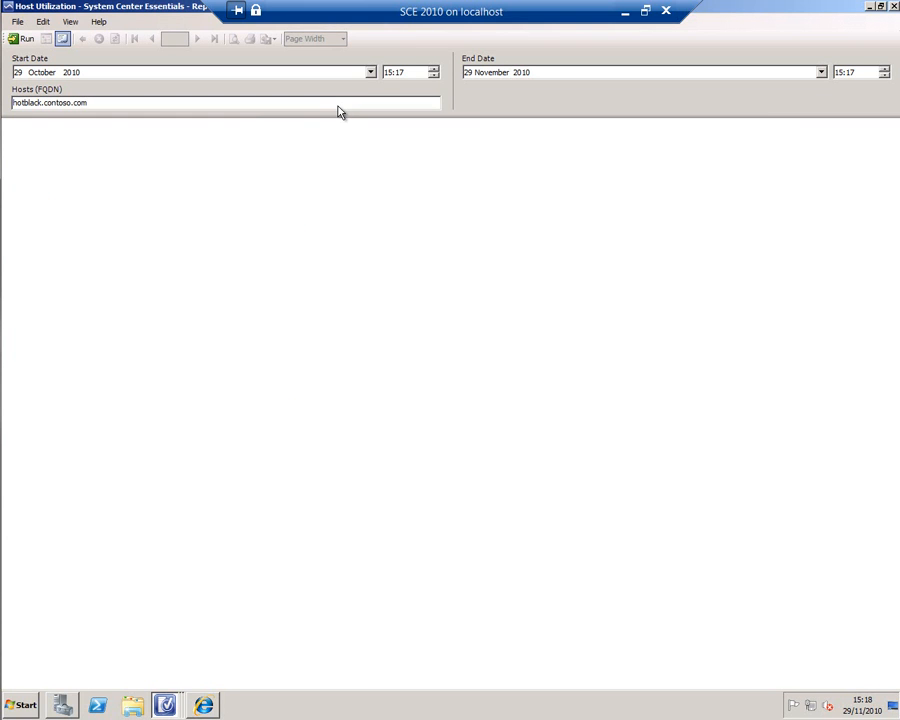
{"action": "left_click", "coordinate": [24, 38]}
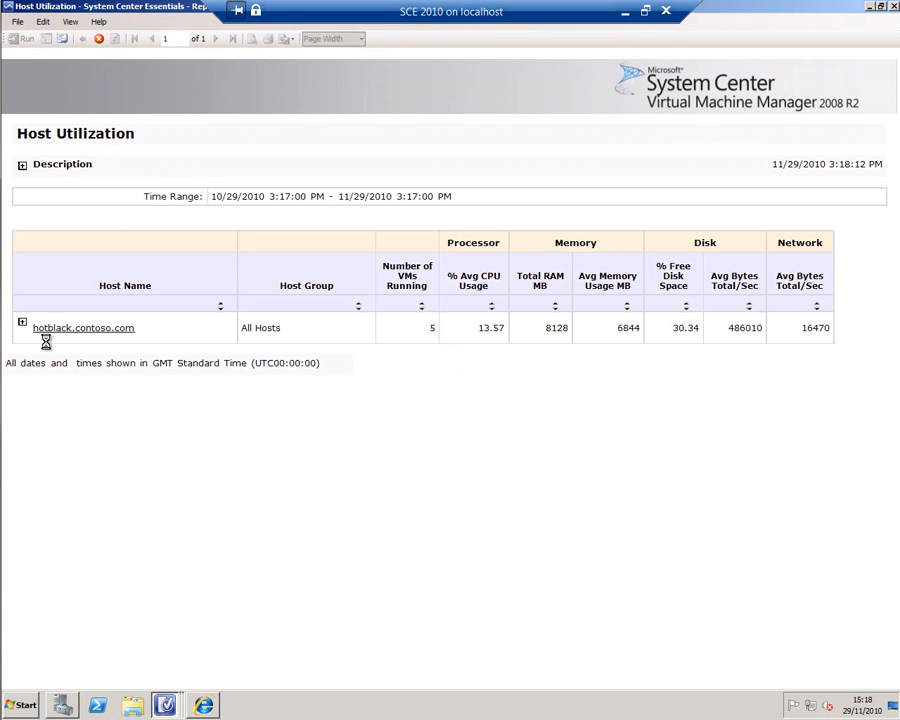
{"action": "mouse_move", "coordinate": [72, 382]}
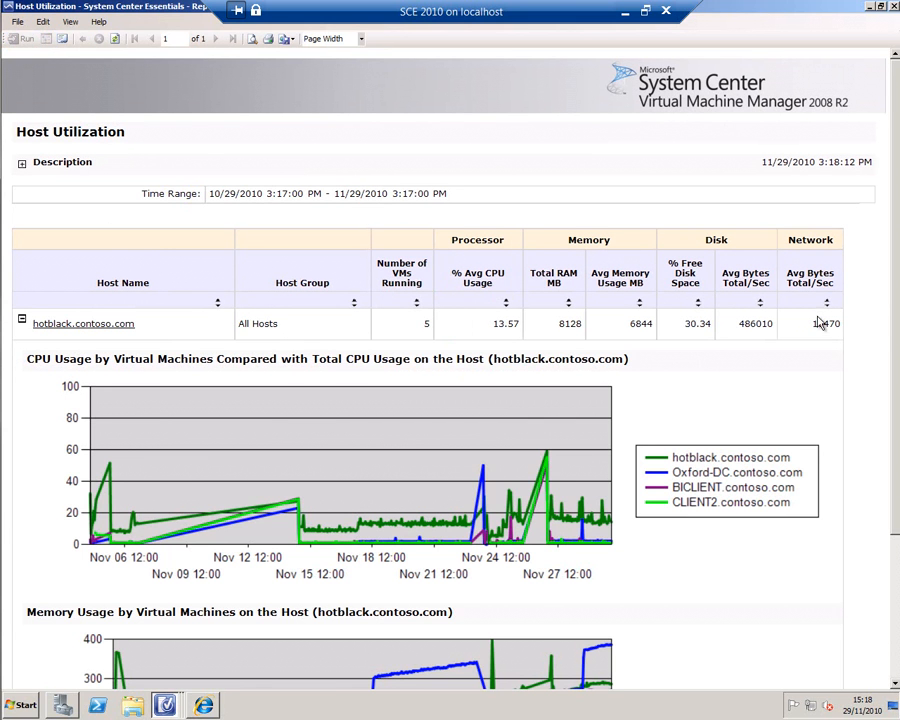
{"action": "mouse_move", "coordinate": [870, 478]}
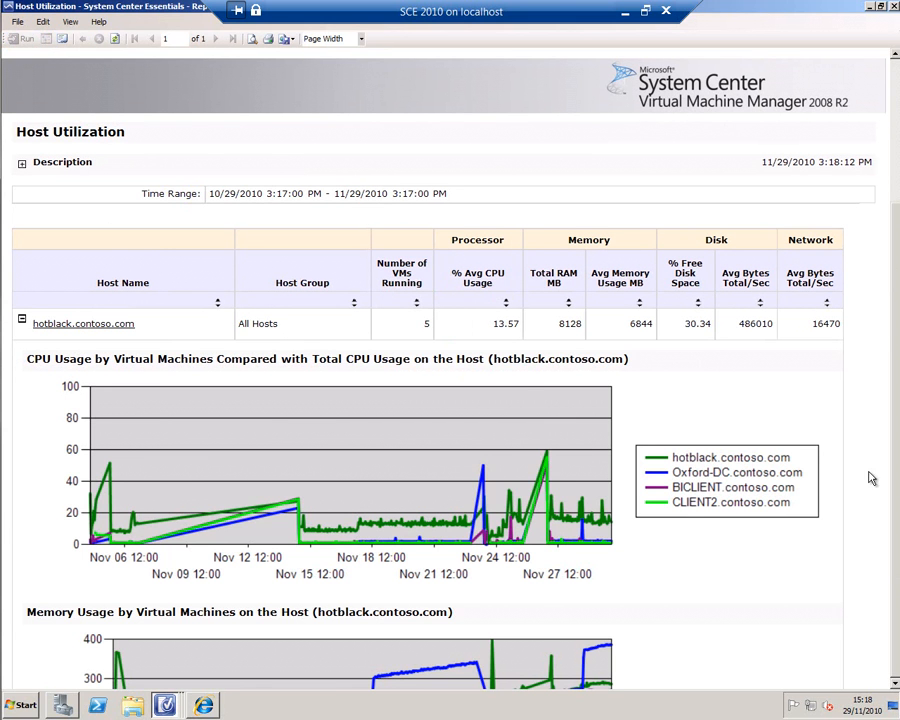
{"action": "scroll", "scroll_direction": "down", "scroll_amount": 3}
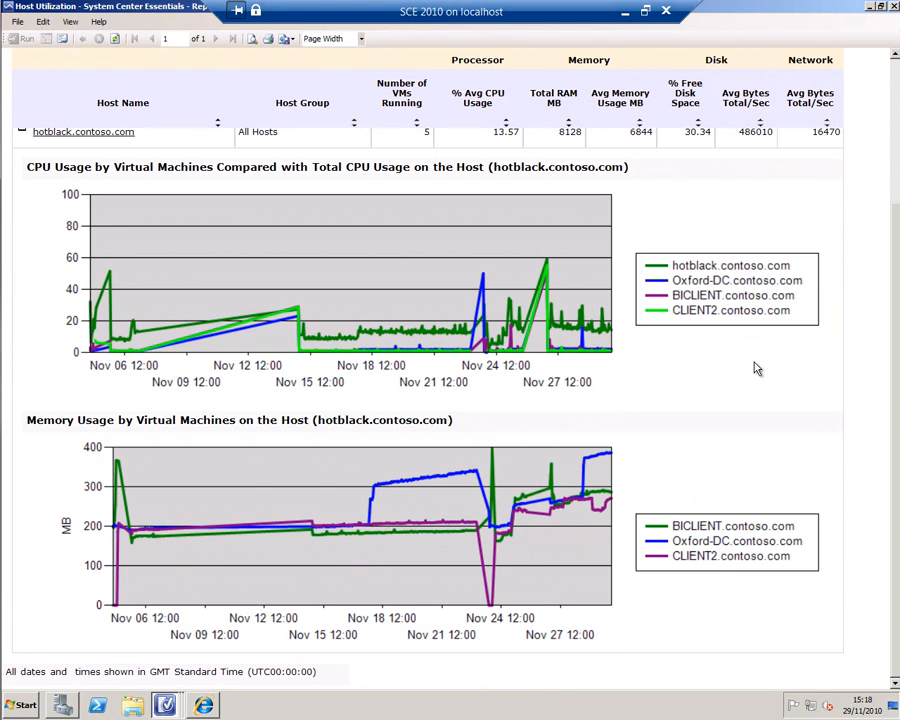
{"action": "mouse_move", "coordinate": [800, 244]}
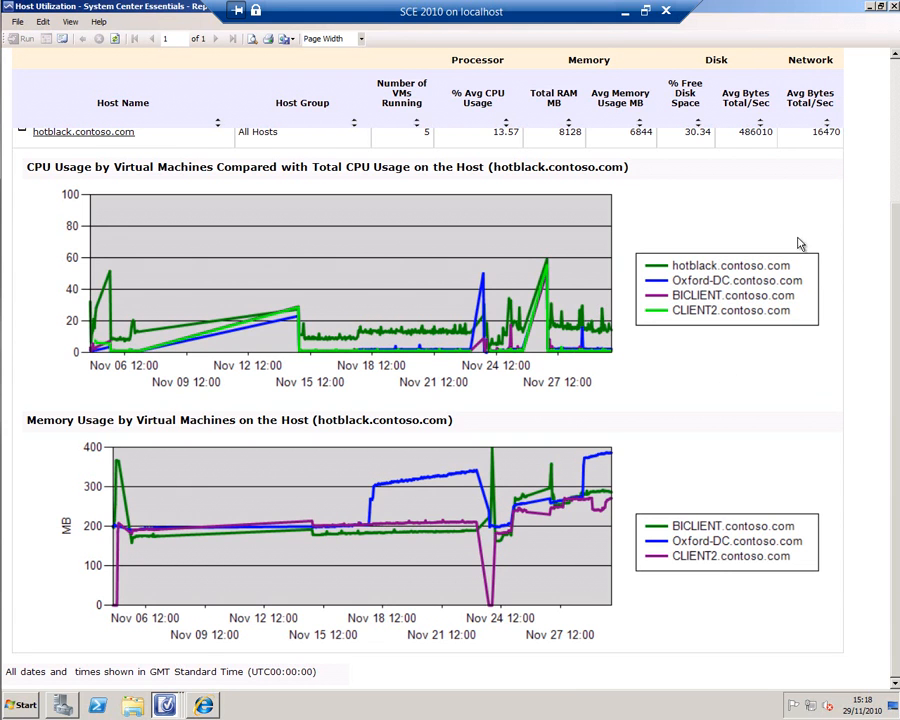
{"action": "mouse_move", "coordinate": [712, 256]}
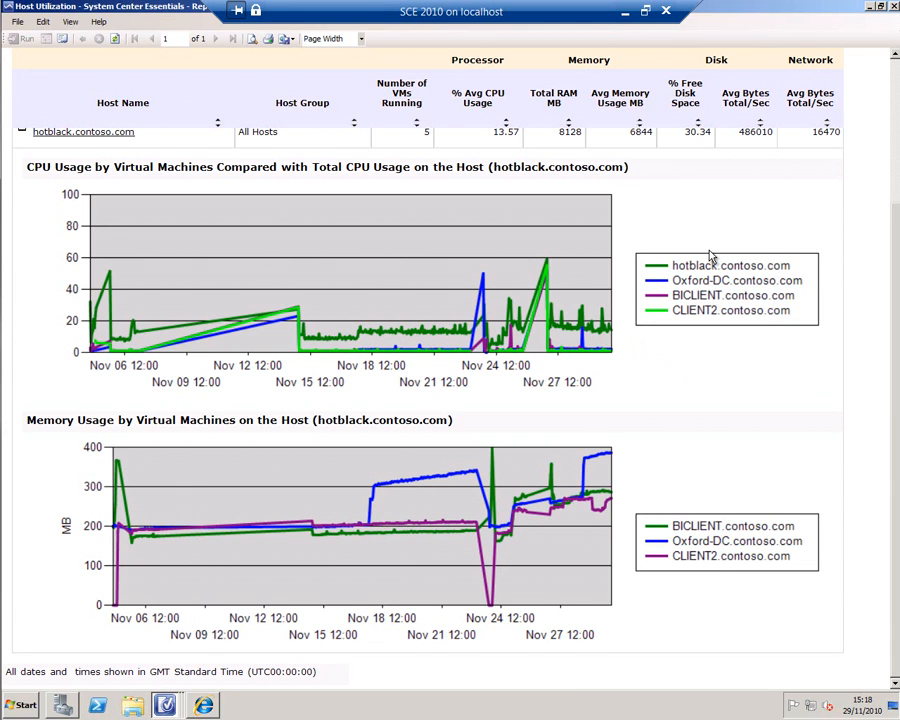
{"action": "mouse_move", "coordinate": [804, 230]}
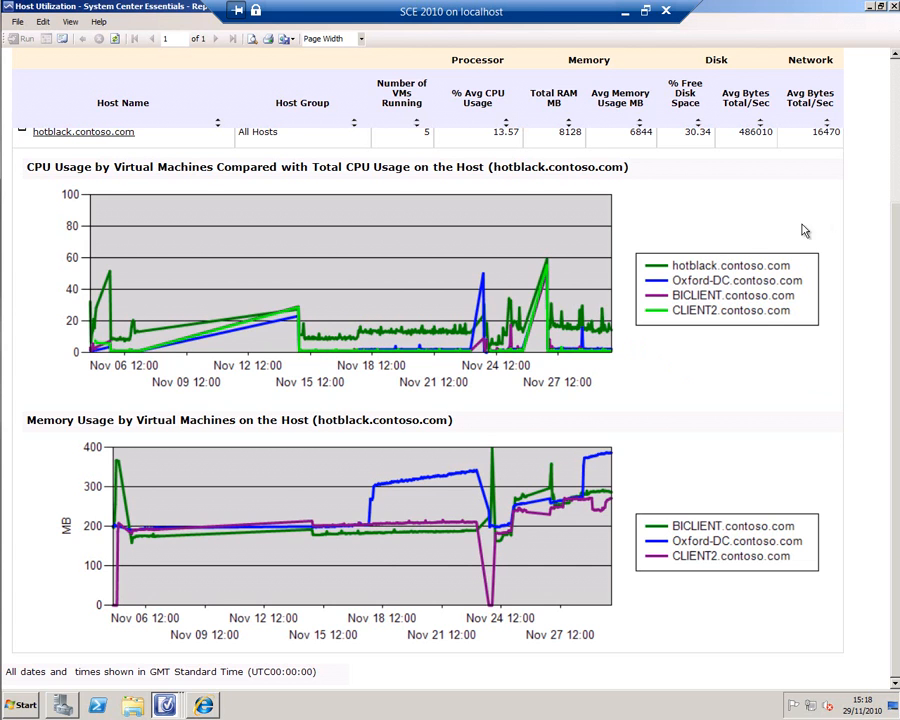
{"action": "mouse_move", "coordinate": [894, 136]}
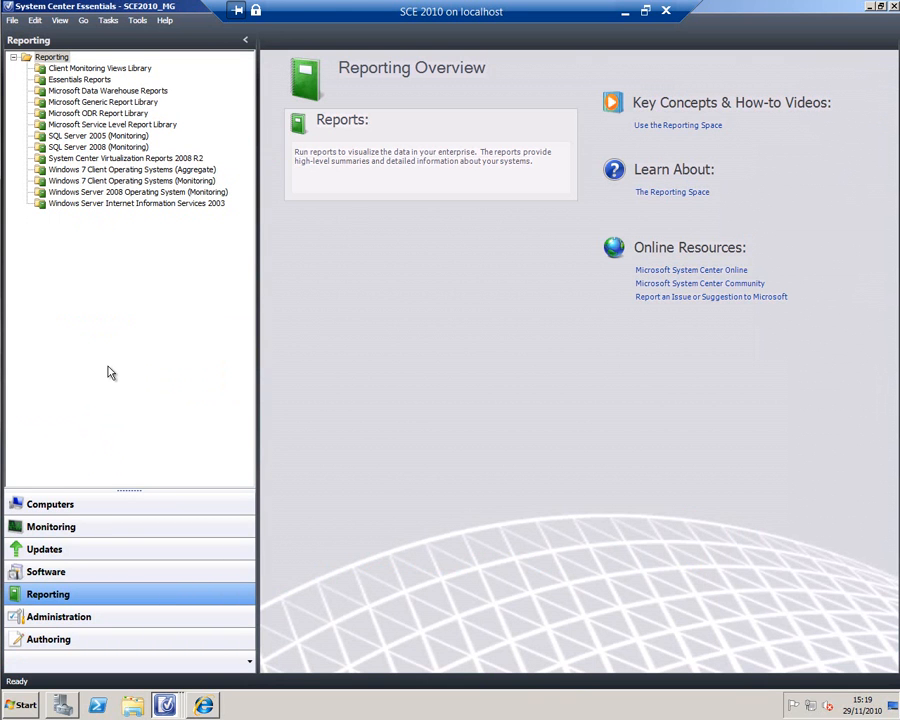
{"action": "mouse_move", "coordinate": [50, 504]}
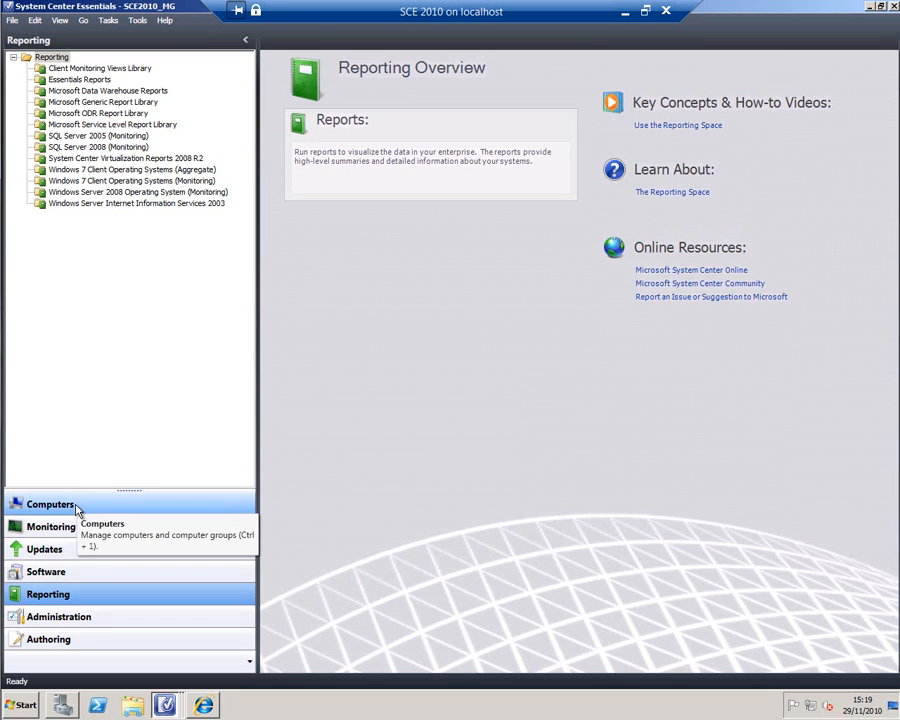
Step: Switch to the Computers workspace and list All Windows Servers with hotblack's details
{"action": "left_click", "coordinate": [48, 504]}
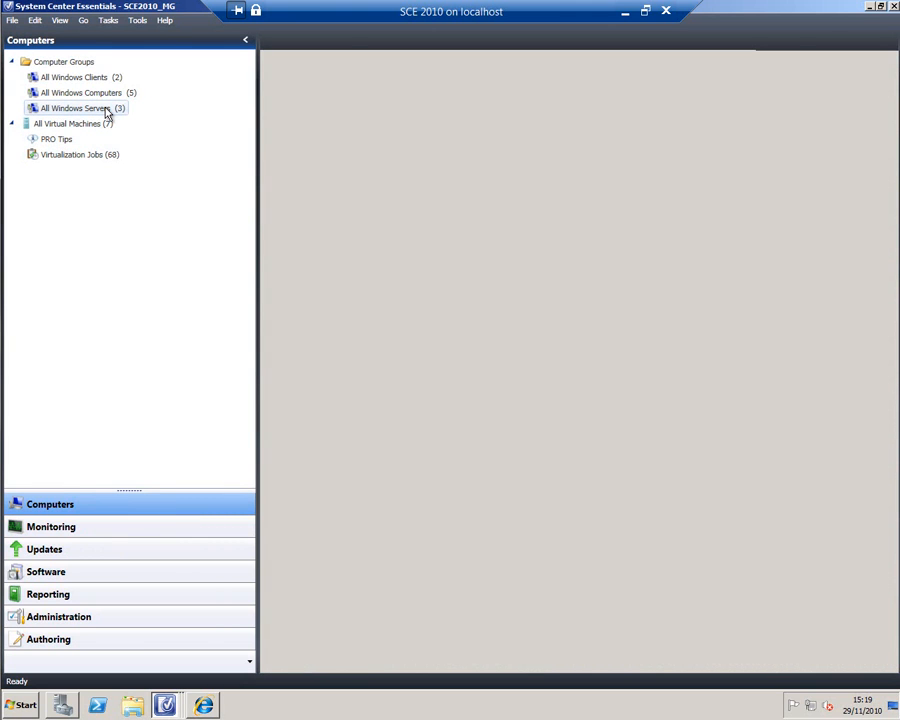
{"action": "left_click", "coordinate": [78, 108]}
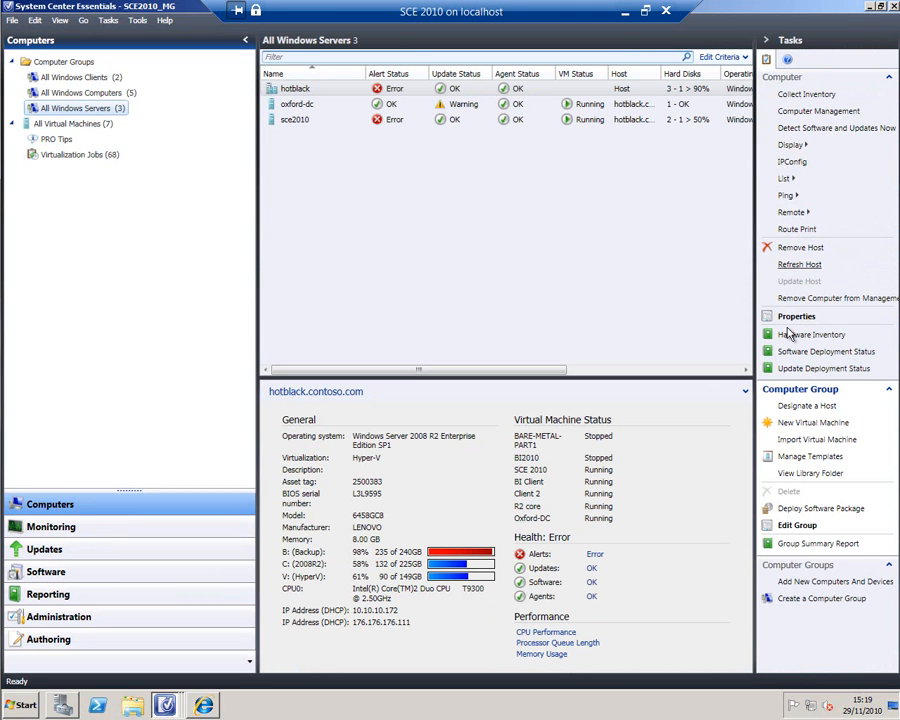
{"action": "mouse_move", "coordinate": [790, 368]}
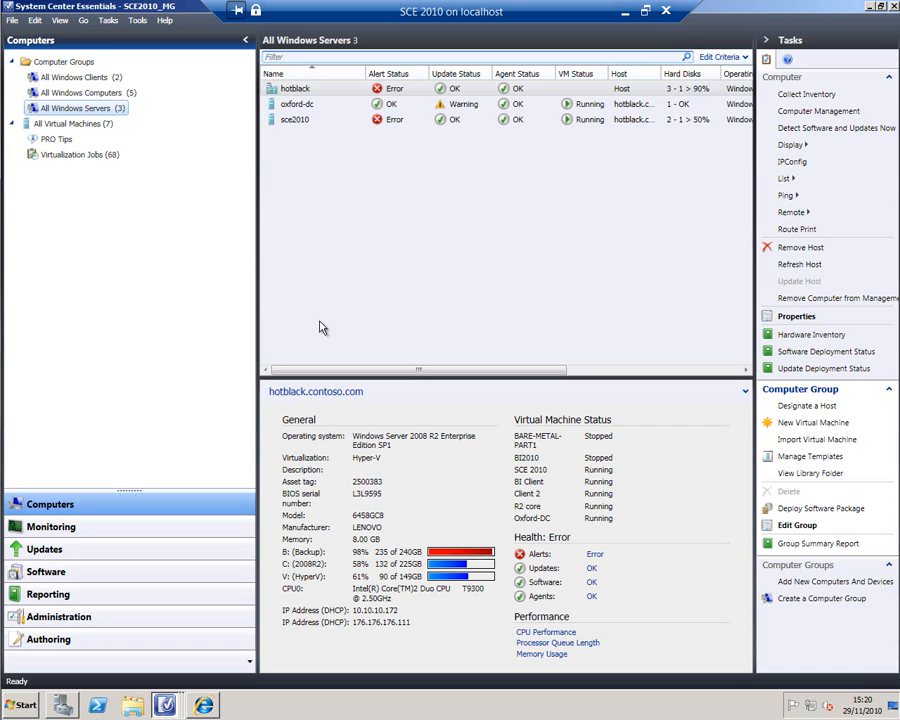
{"action": "left_click", "coordinate": [18, 704]}
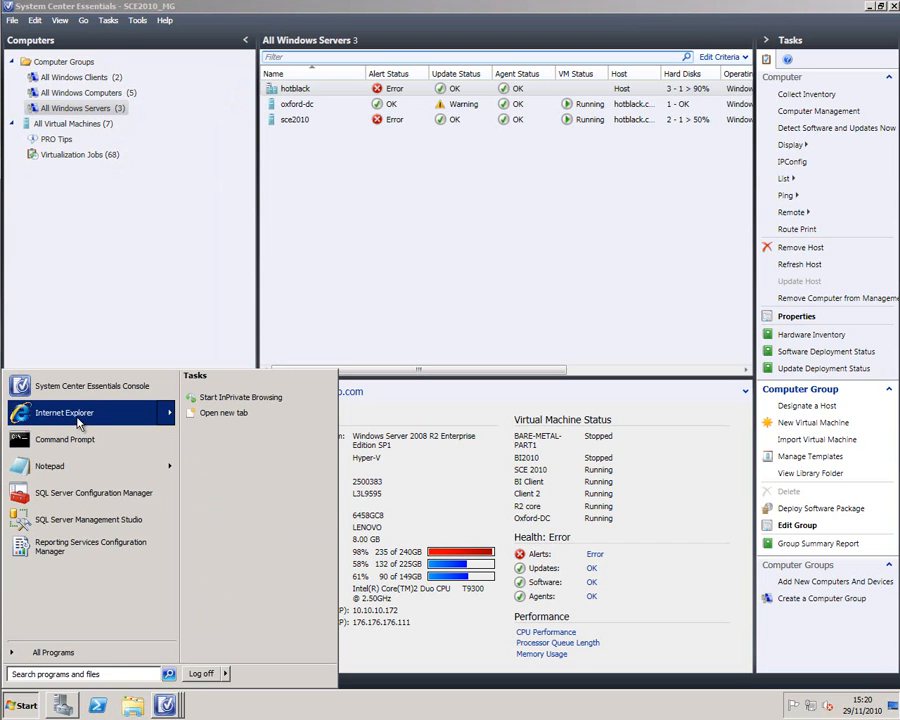
{"action": "left_click", "coordinate": [64, 412]}
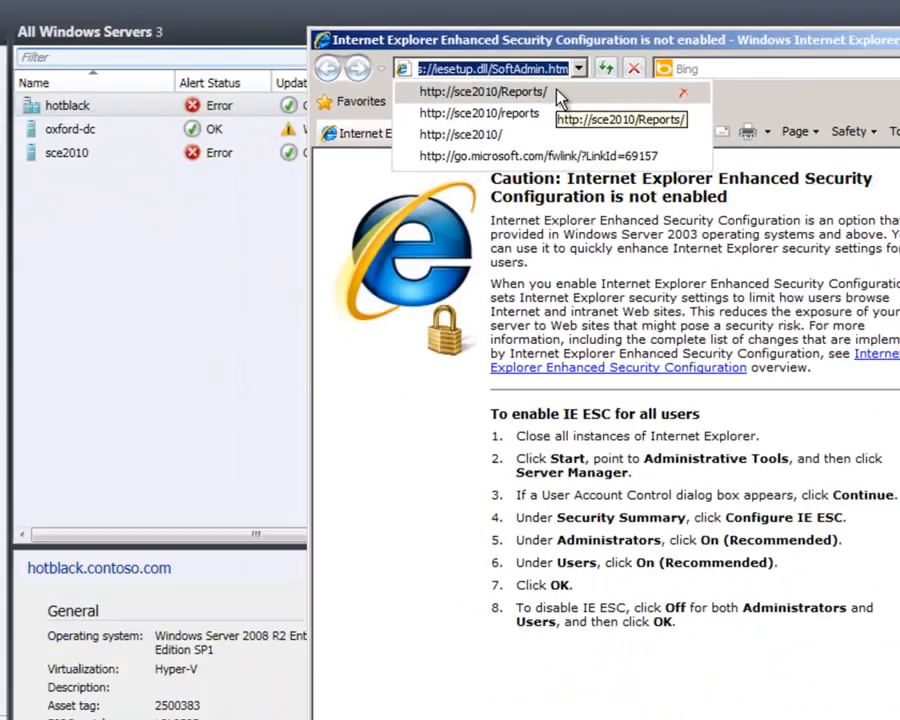
{"action": "left_click", "coordinate": [480, 92]}
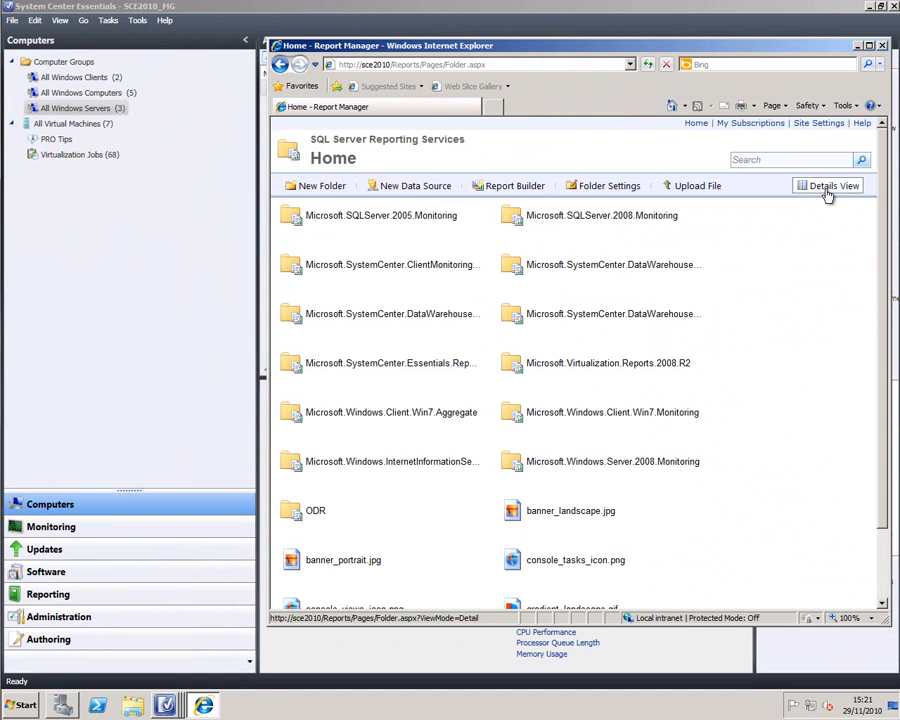
Step: Switch to Details View and open the Microsoft.SystemCenter.Essentials.Report.Library folder
{"action": "left_click", "coordinate": [828, 186]}
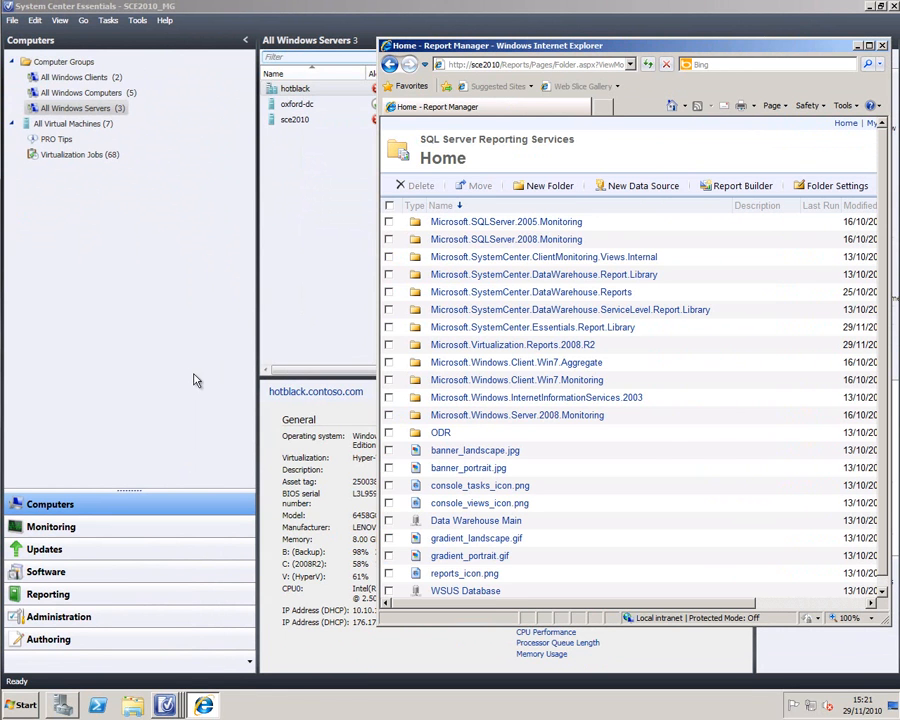
{"action": "left_click", "coordinate": [48, 594]}
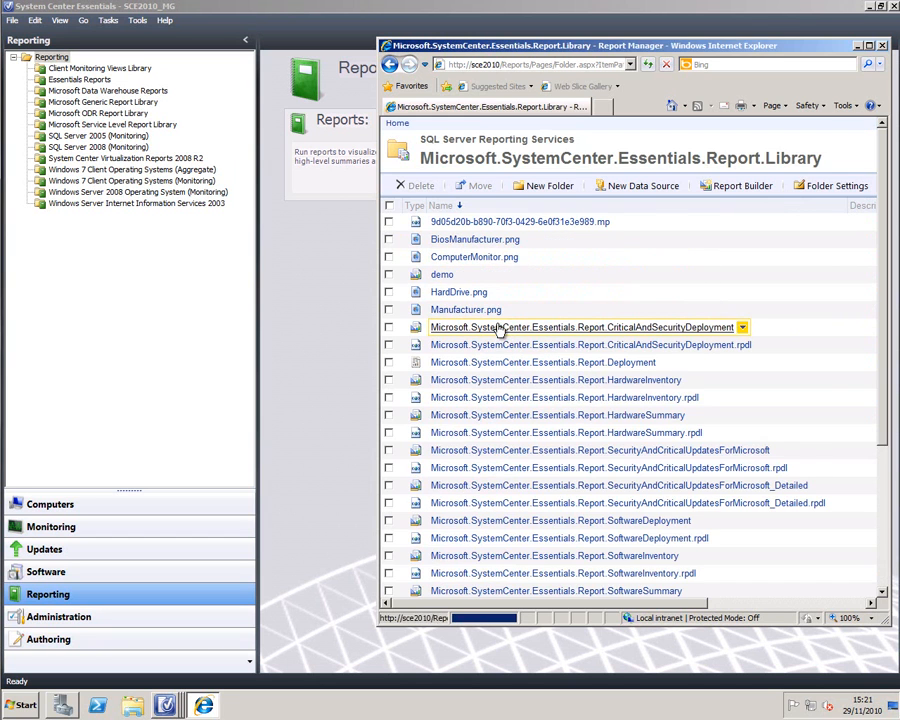
{"action": "mouse_move", "coordinate": [764, 318]}
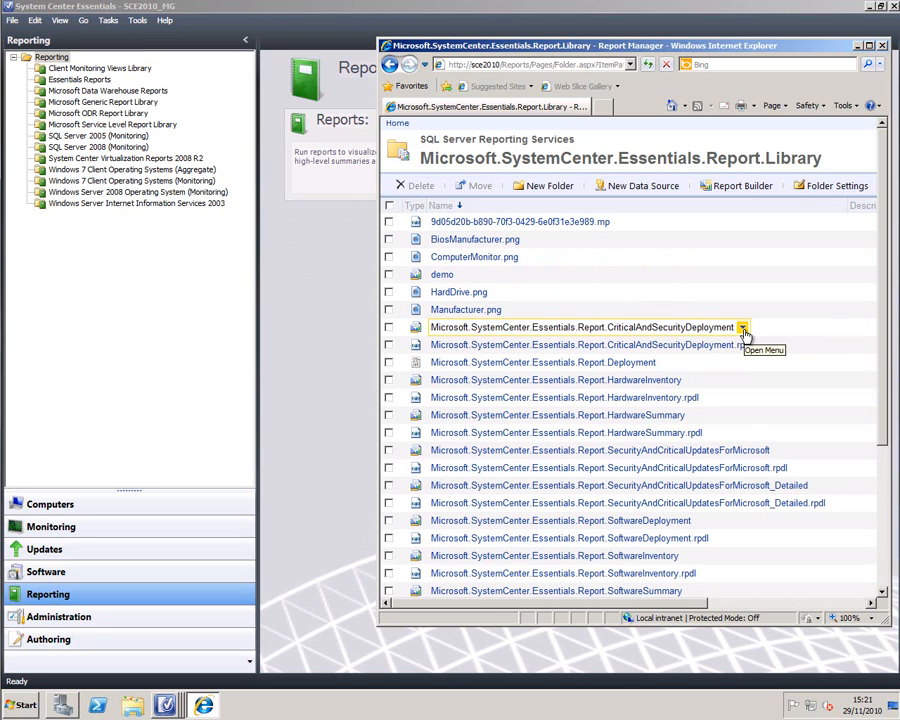
Step: Show the action menu for the CriticalAndSecurityDeployment report
{"action": "left_click", "coordinate": [742, 328]}
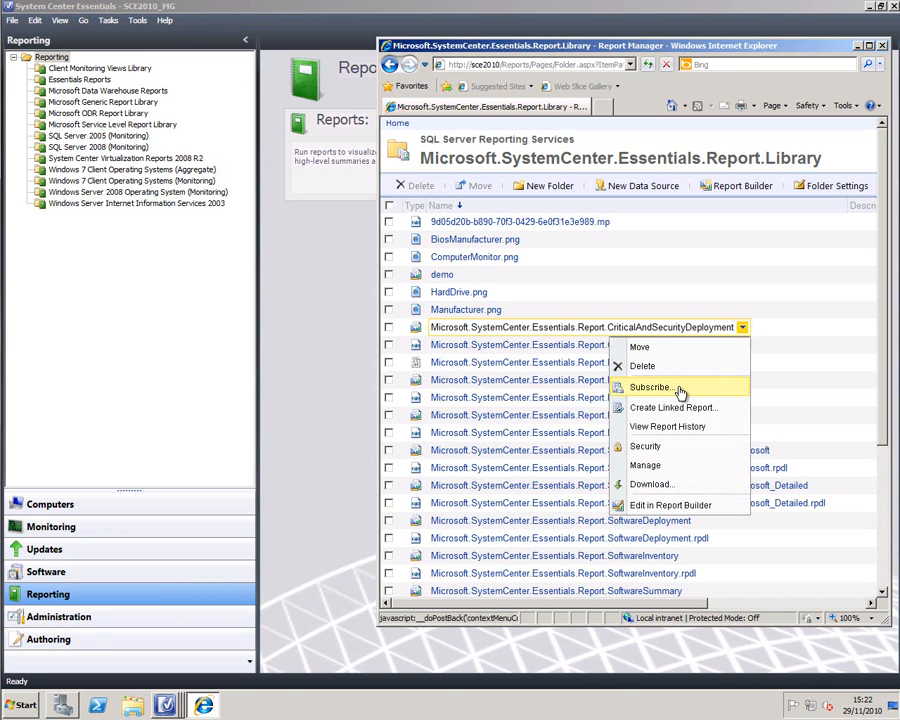
{"action": "mouse_move", "coordinate": [684, 426]}
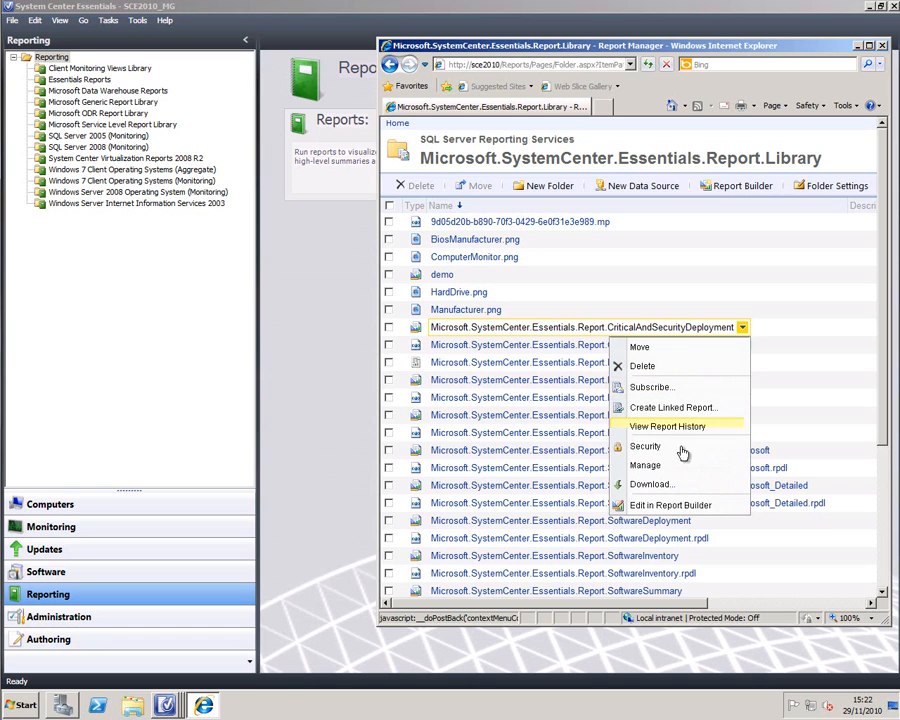
{"action": "mouse_move", "coordinate": [676, 508]}
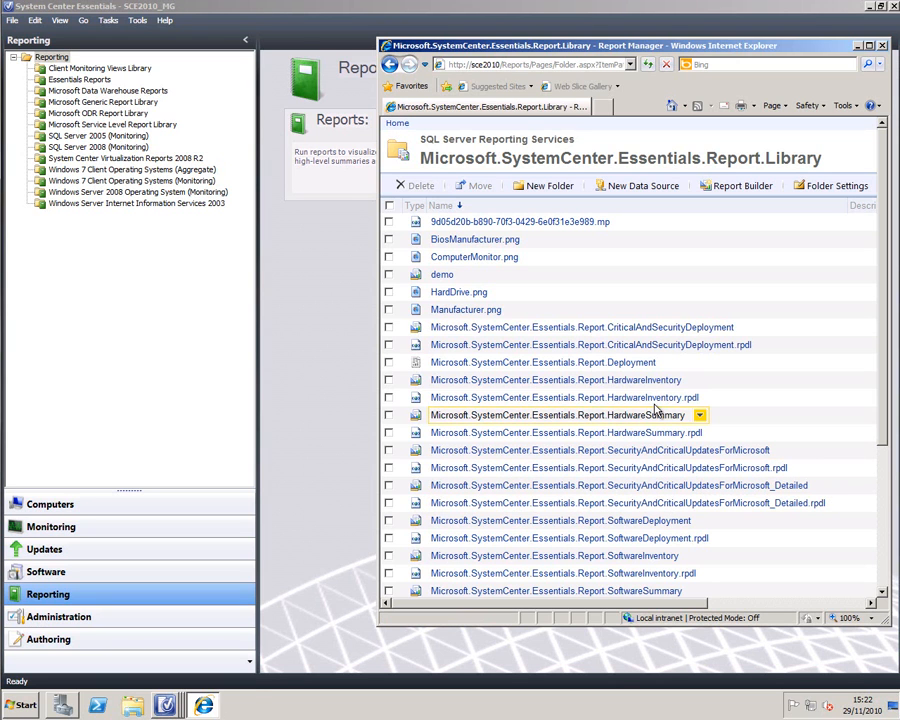
Step: With CriticalAndSecurityDeployment loaded, expand its Data Sources and Datasets in Report Data
{"action": "left_click", "coordinate": [556, 396]}
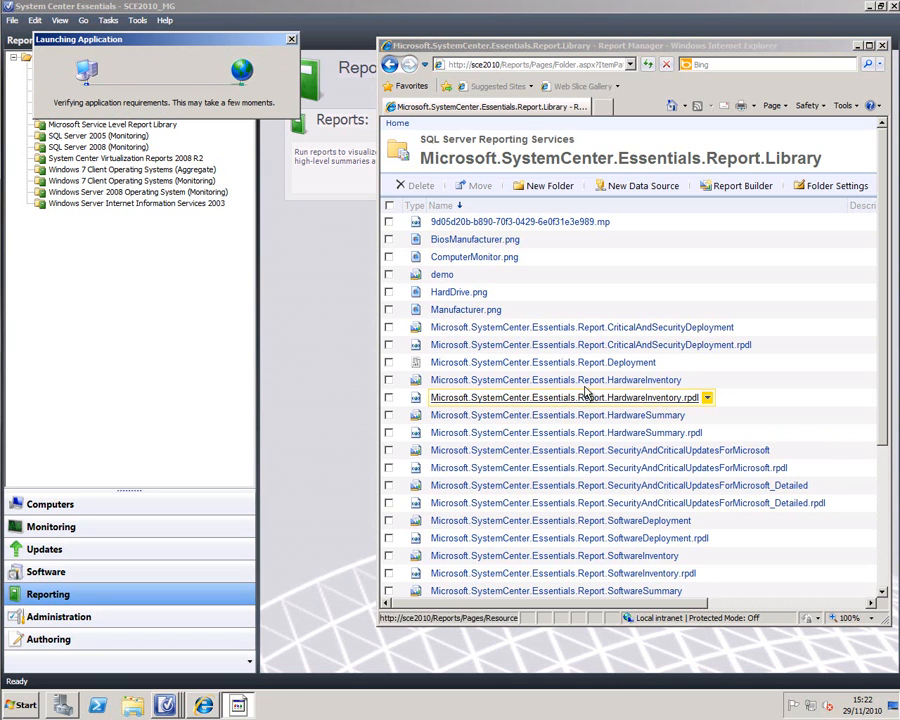
{"action": "mouse_move", "coordinate": [556, 380]}
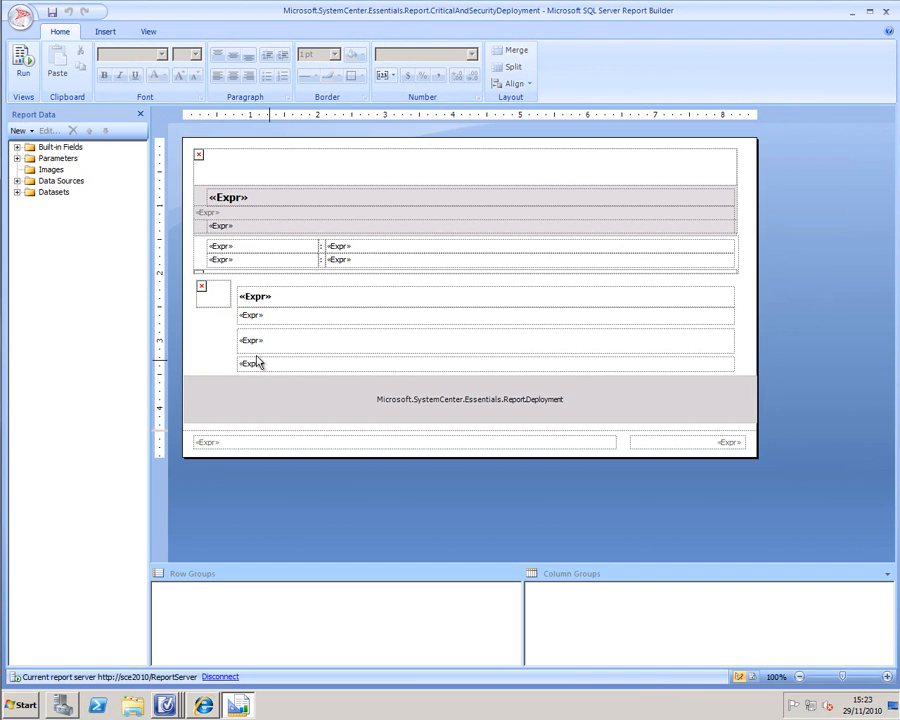
{"action": "left_click", "coordinate": [18, 180]}
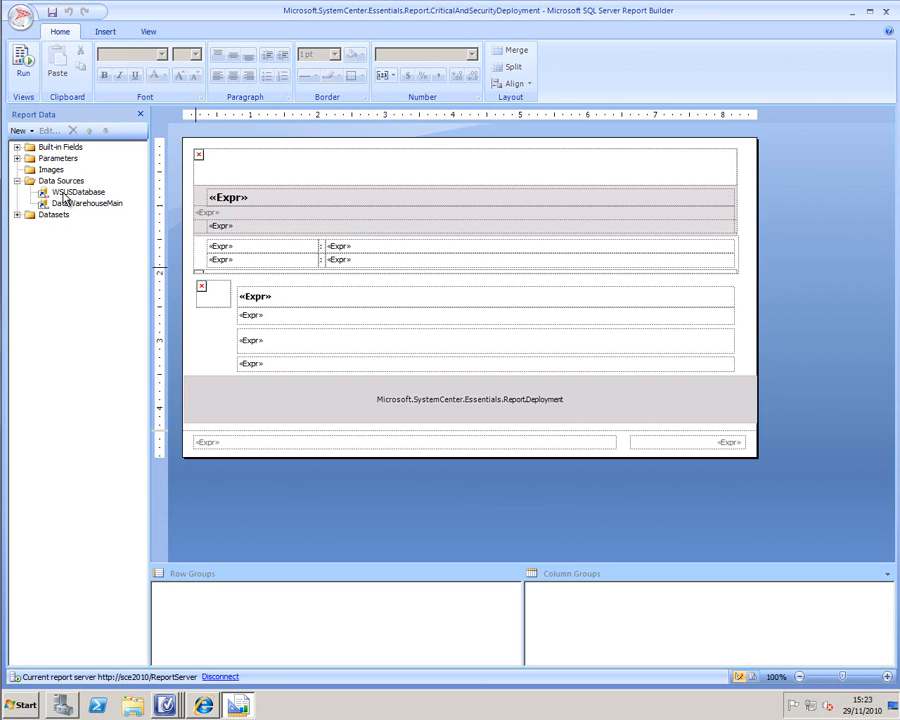
{"action": "mouse_move", "coordinate": [66, 204]}
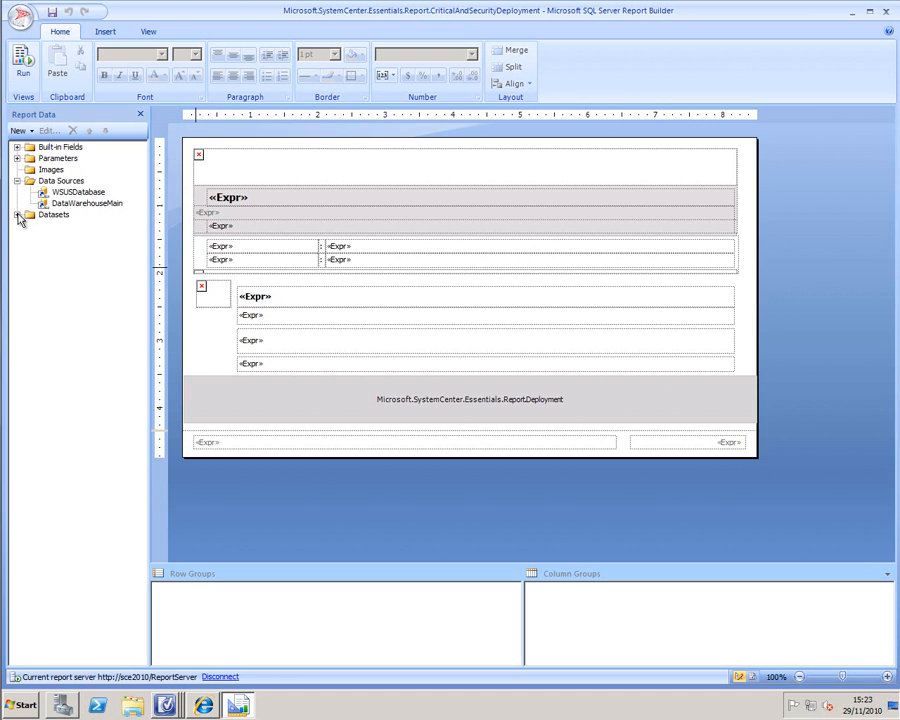
{"action": "left_click", "coordinate": [20, 216]}
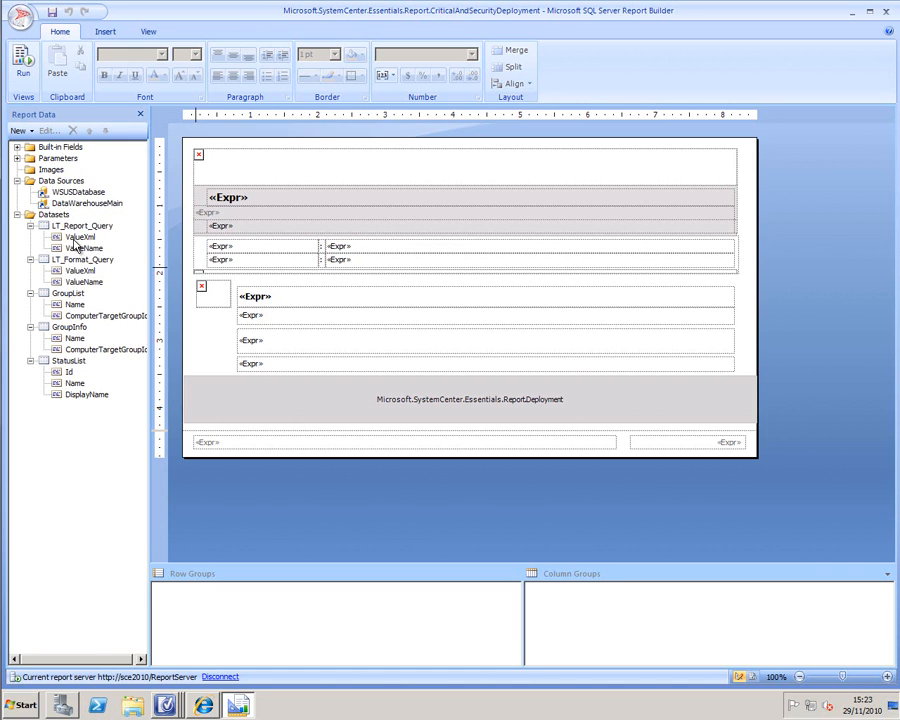
{"action": "mouse_move", "coordinate": [80, 192]}
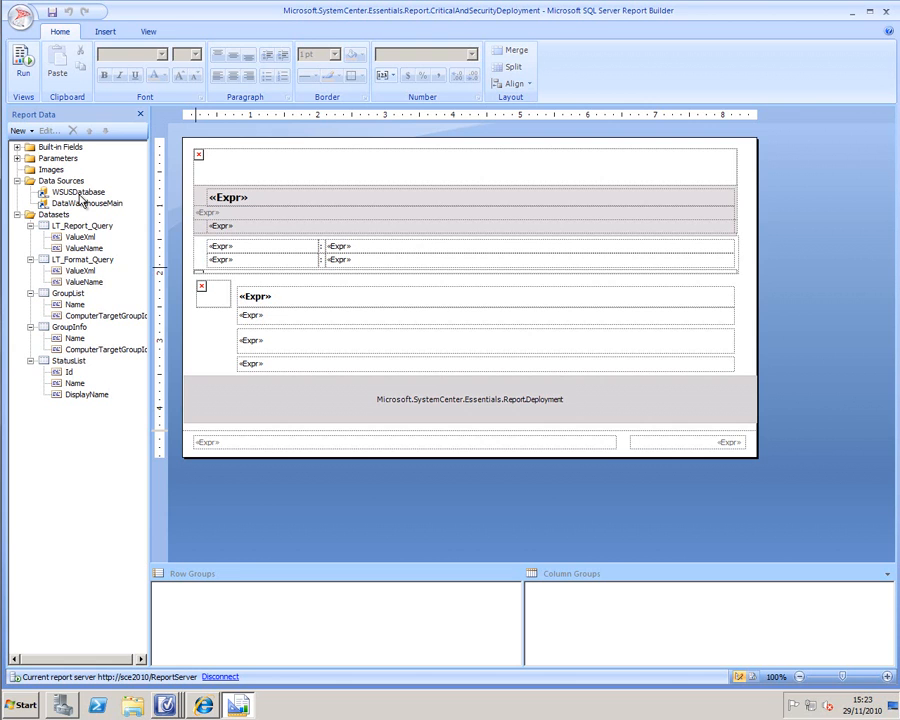
Step: Save the report copy from Report Builder as 'sce demo' and refresh Essentials Reports to show it
{"action": "left_click", "coordinate": [20, 16]}
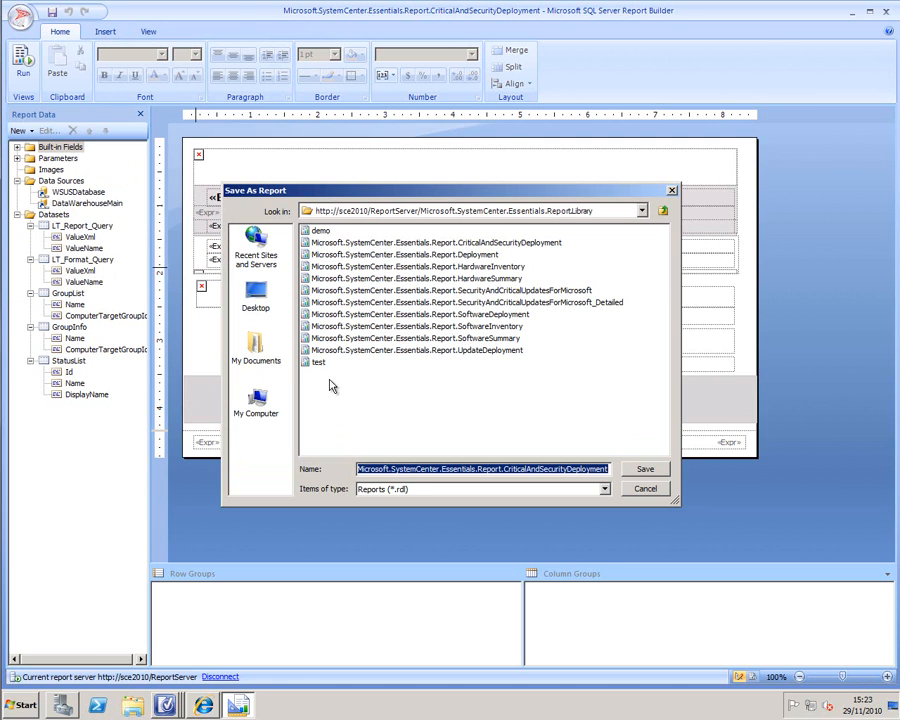
{"action": "type", "text": "sce demo"}
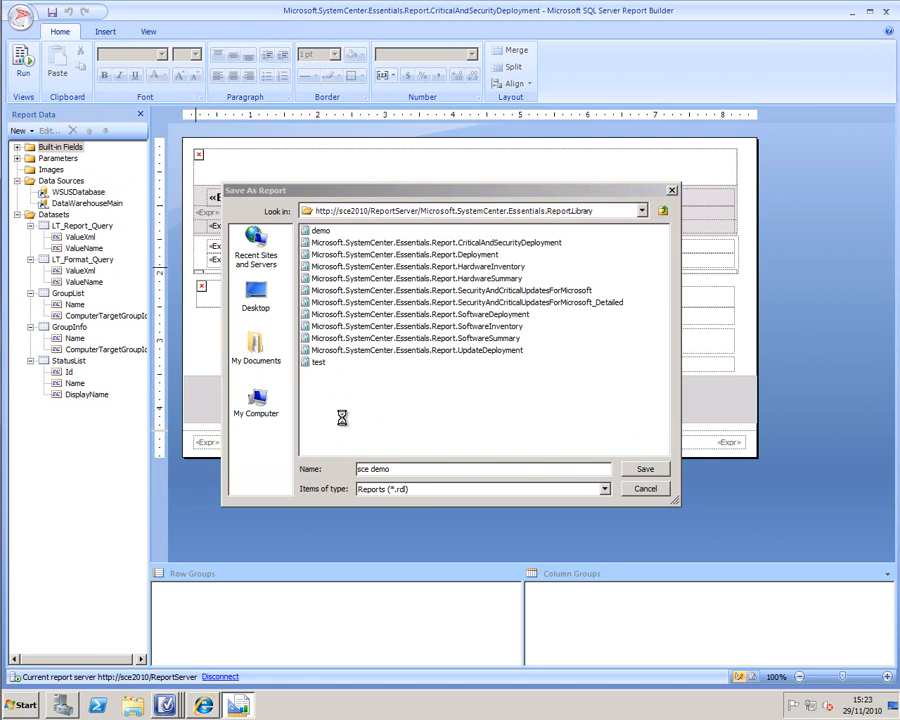
{"action": "left_click", "coordinate": [644, 468]}
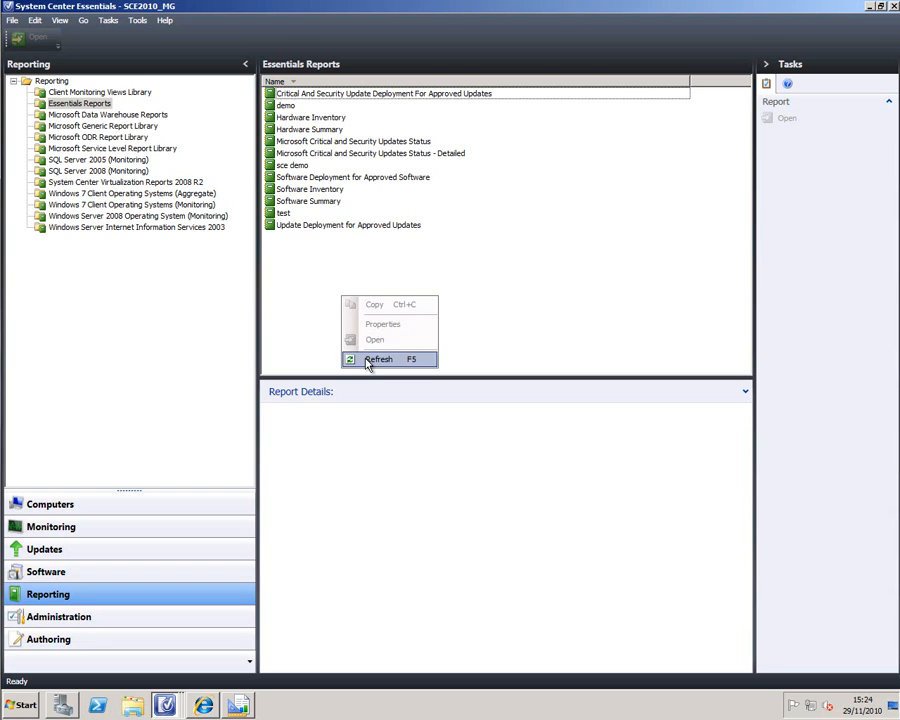
{"action": "left_click", "coordinate": [378, 360]}
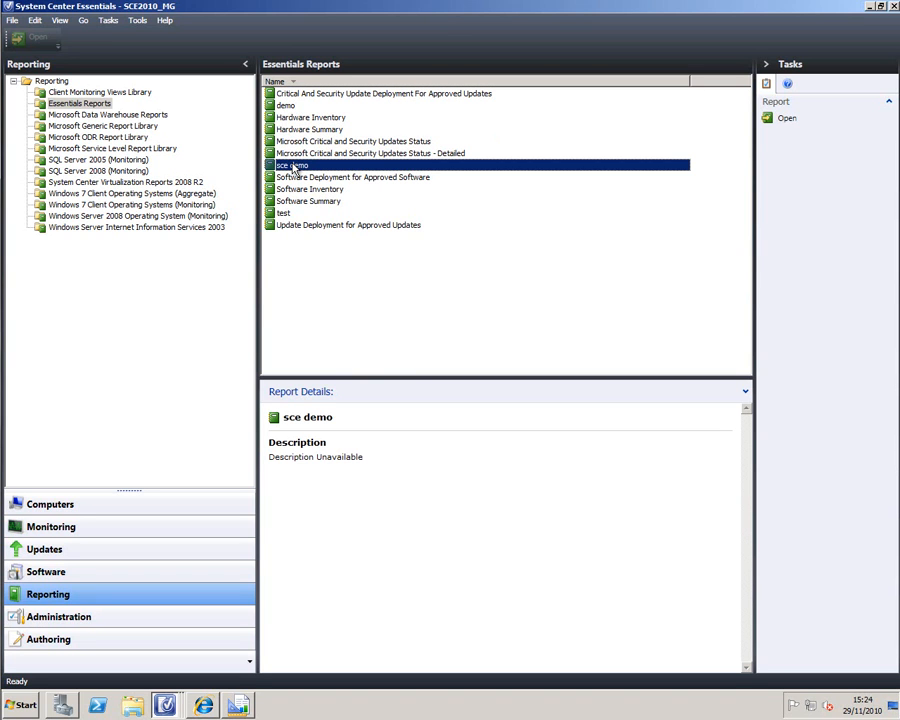